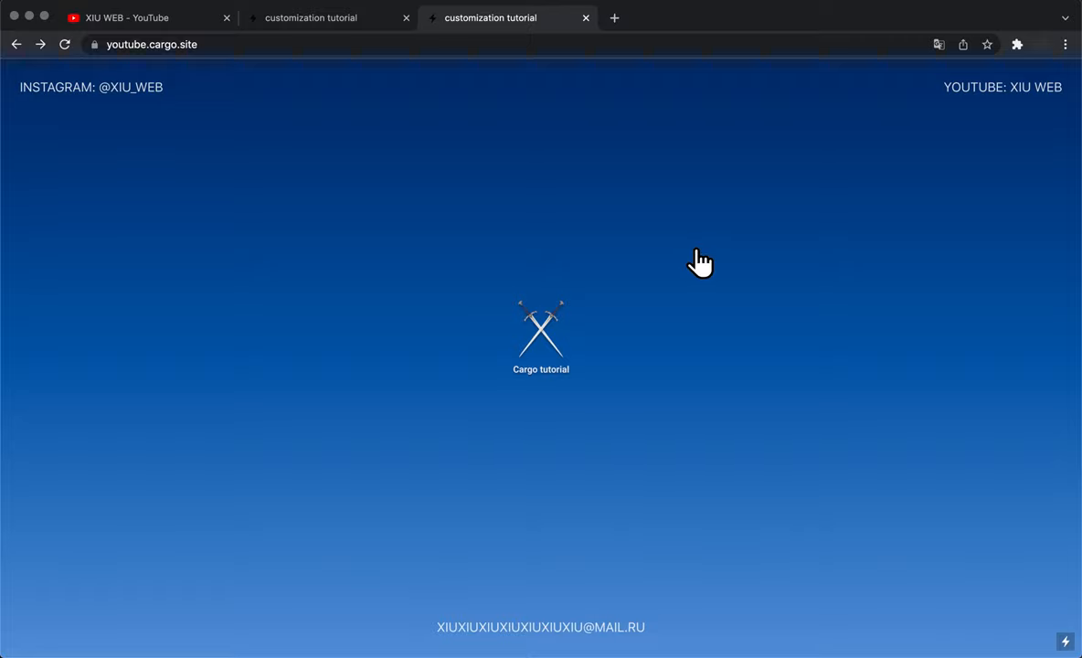
mouse_move(544, 340)
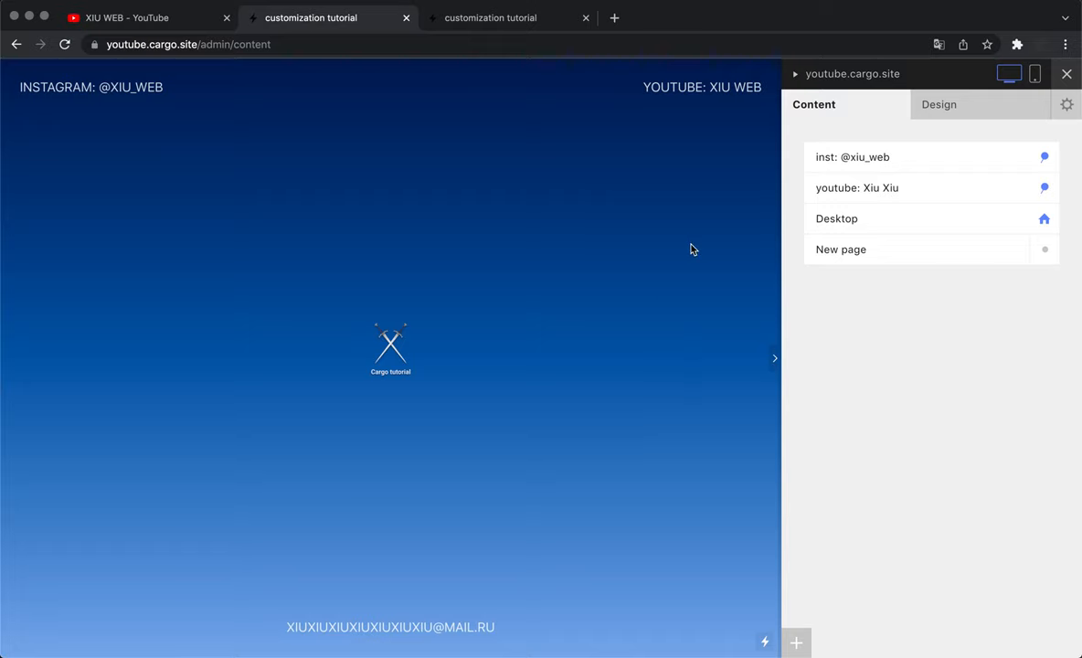
mouse_move(712, 246)
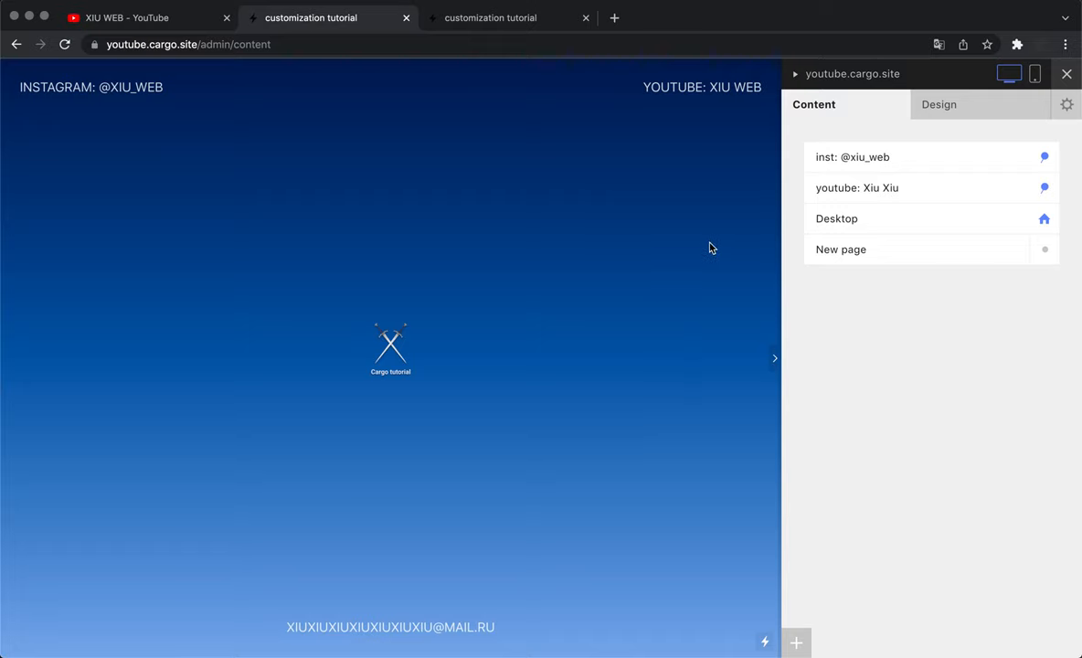
mouse_move(737, 261)
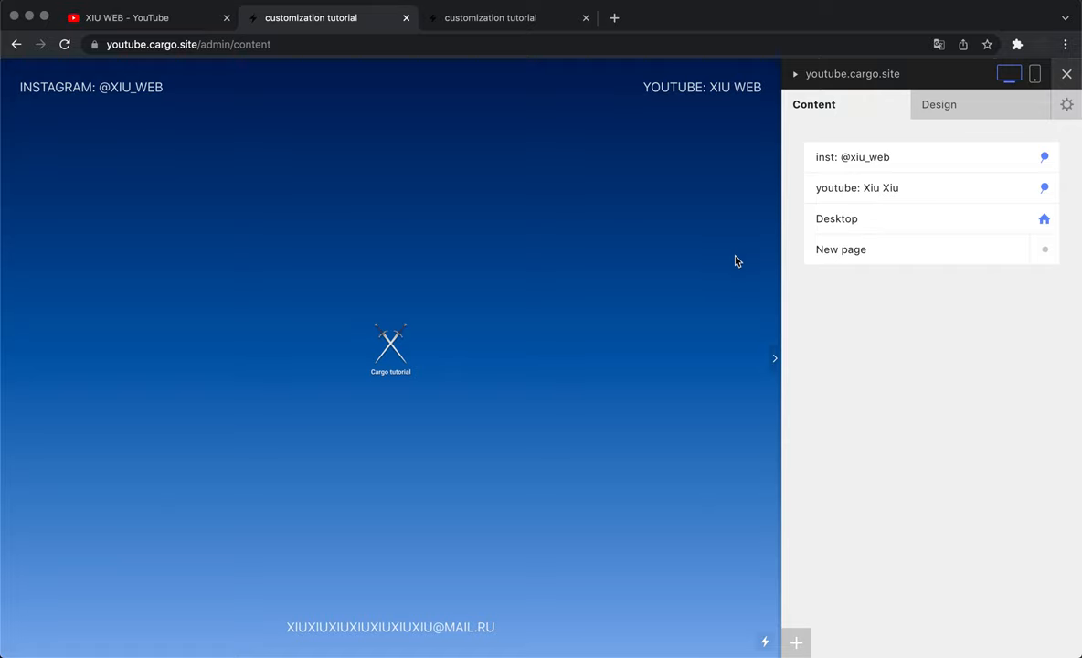
mouse_move(724, 246)
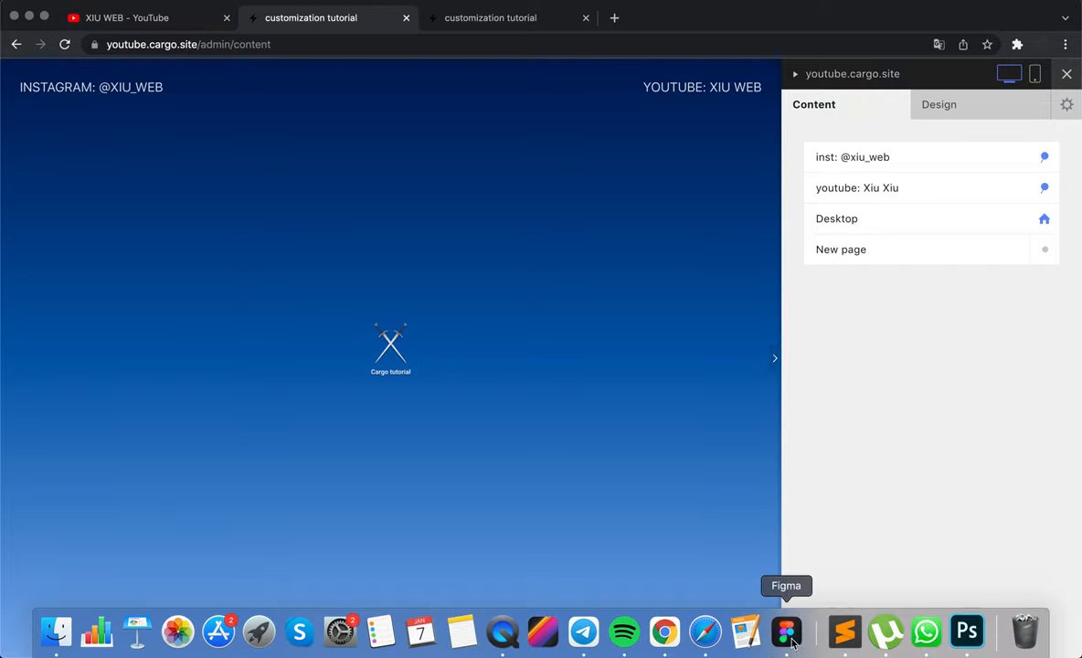
Show the Figma Cursors frame and select the plain black auto hand (37.15 × 42.68).
left_click(786, 633)
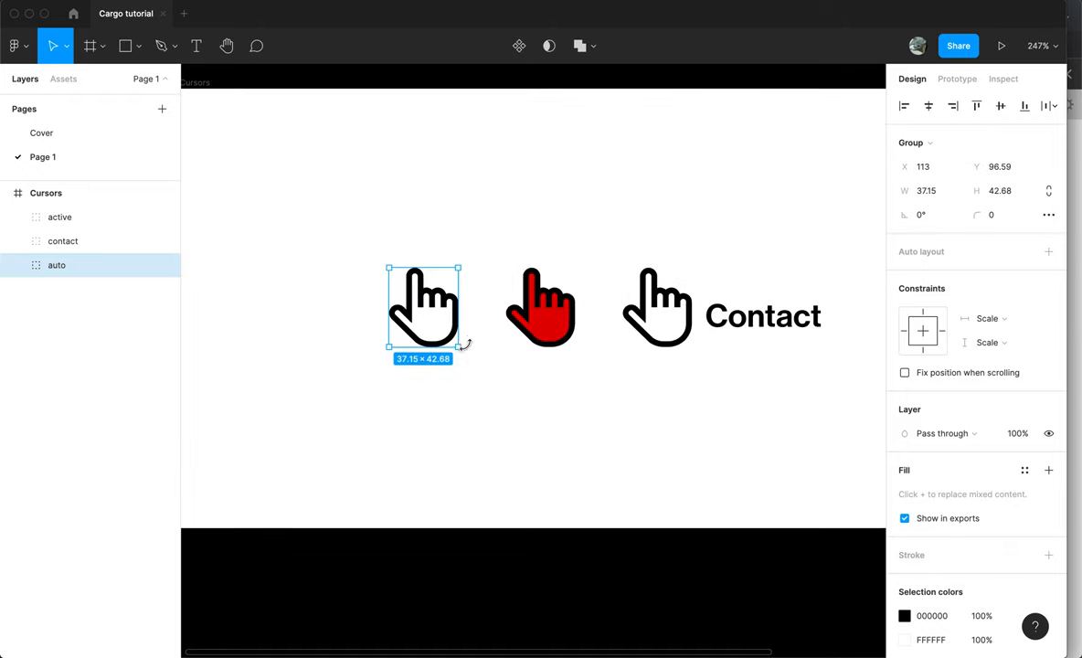
key("shift+0")
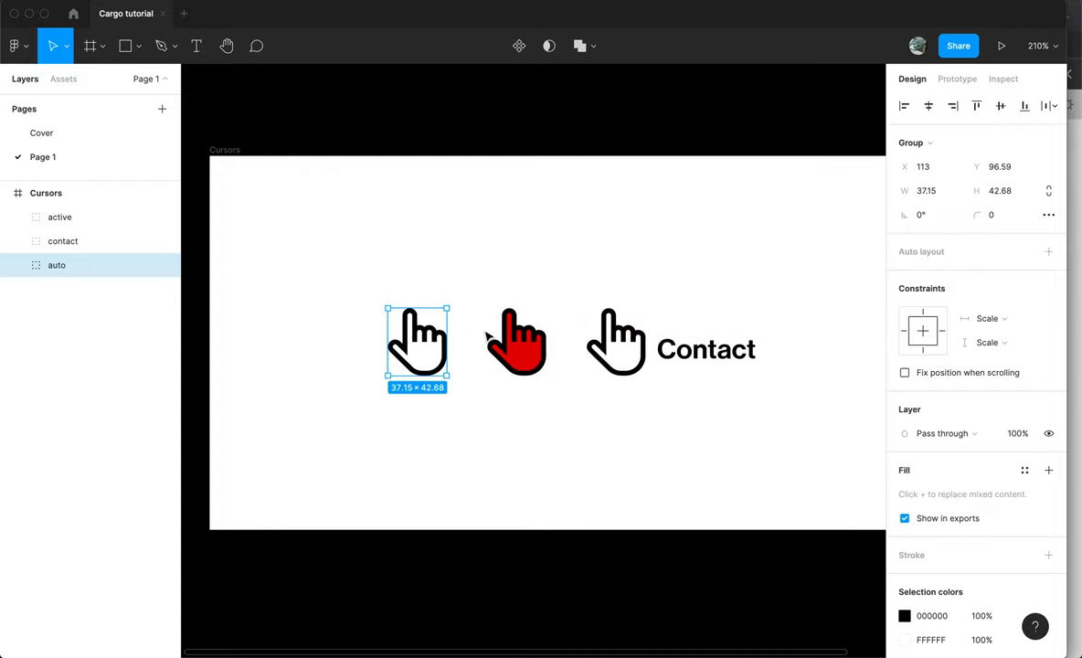
left_click(450, 372)
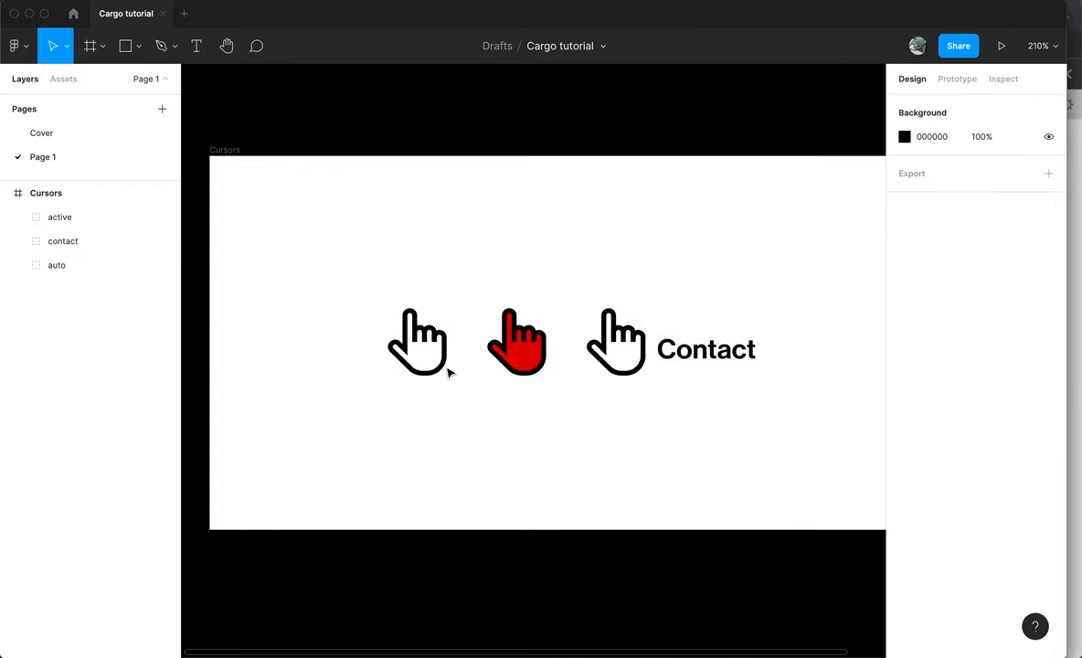
left_click(420, 343)
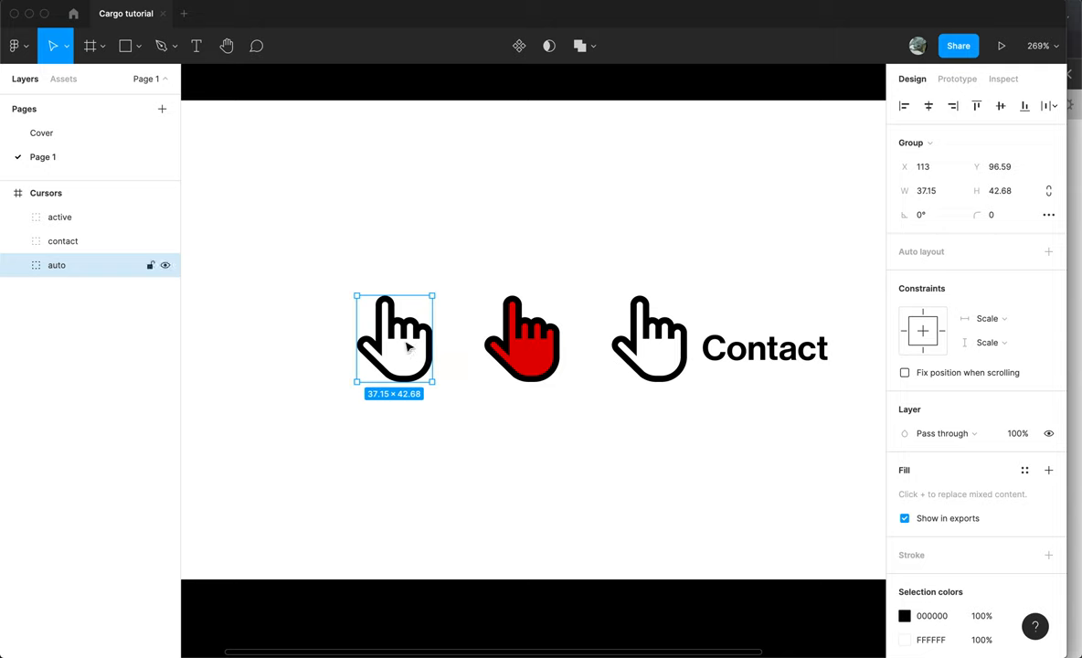
Export the active, contact and auto cursor layers as SVG files into Cargo tutorials.
left_click(522, 348)
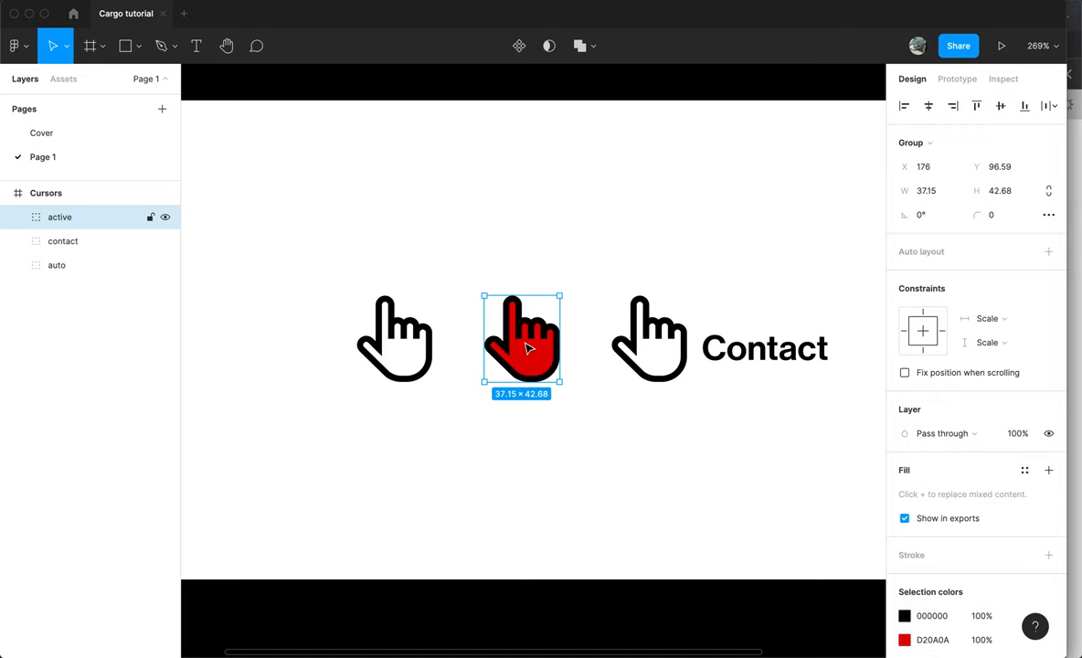
mouse_move(529, 351)
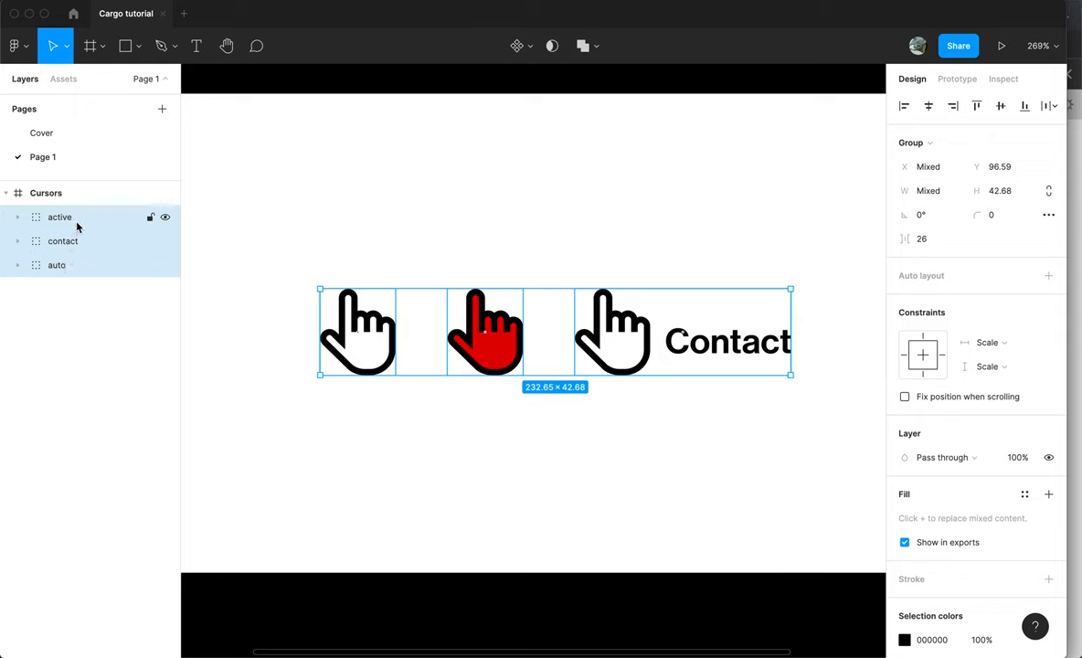
mouse_move(85, 229)
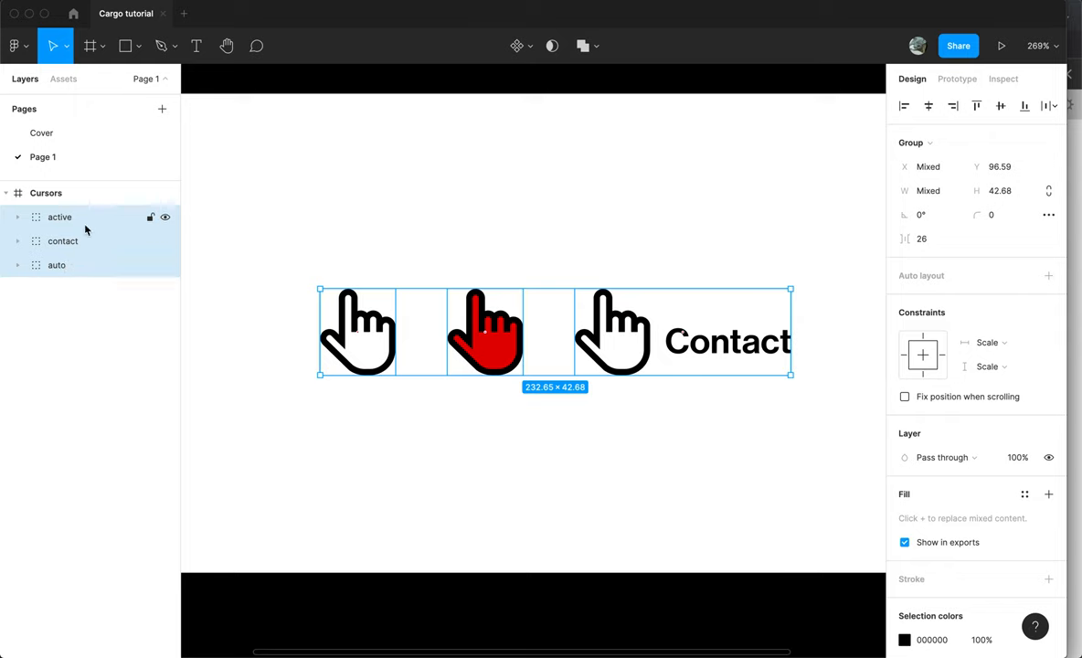
scroll("down", 3)
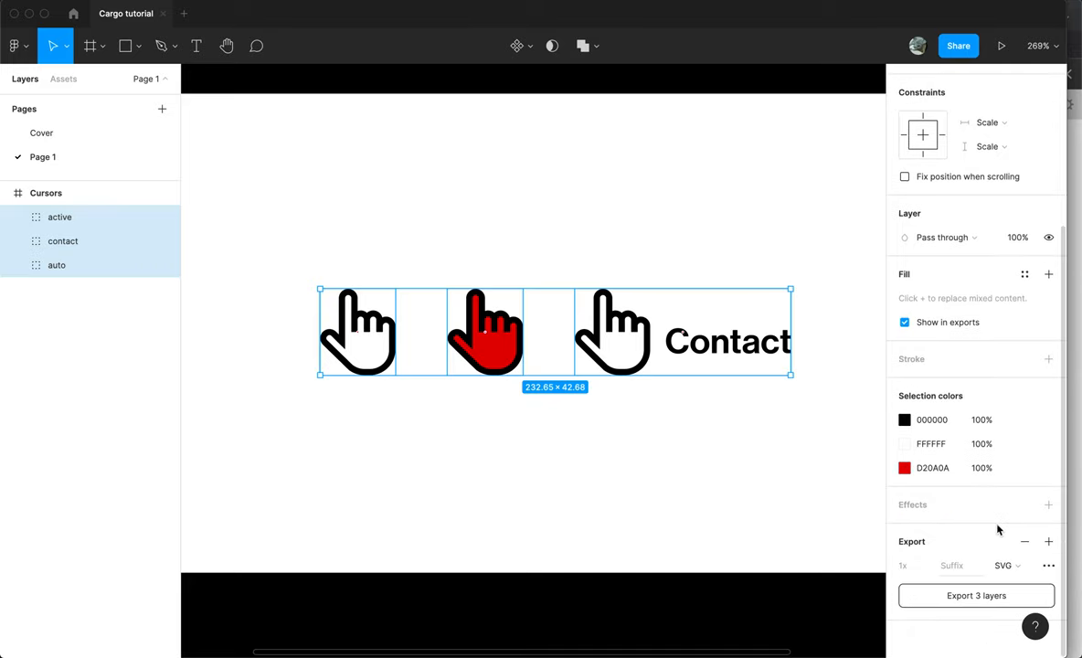
left_click(976, 595)
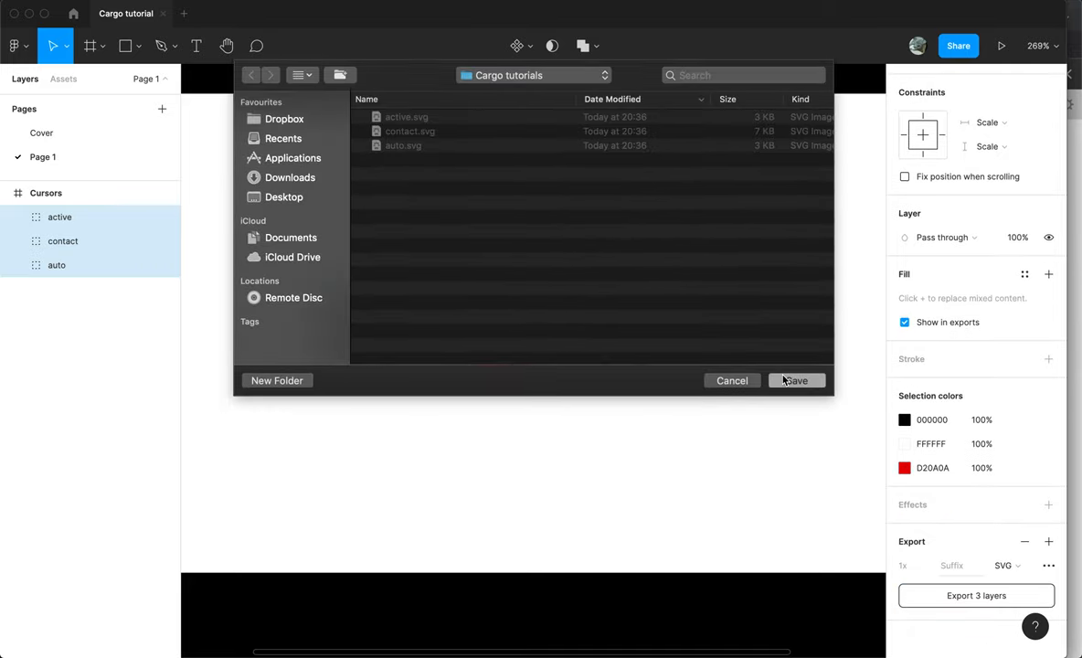
left_click(796, 380)
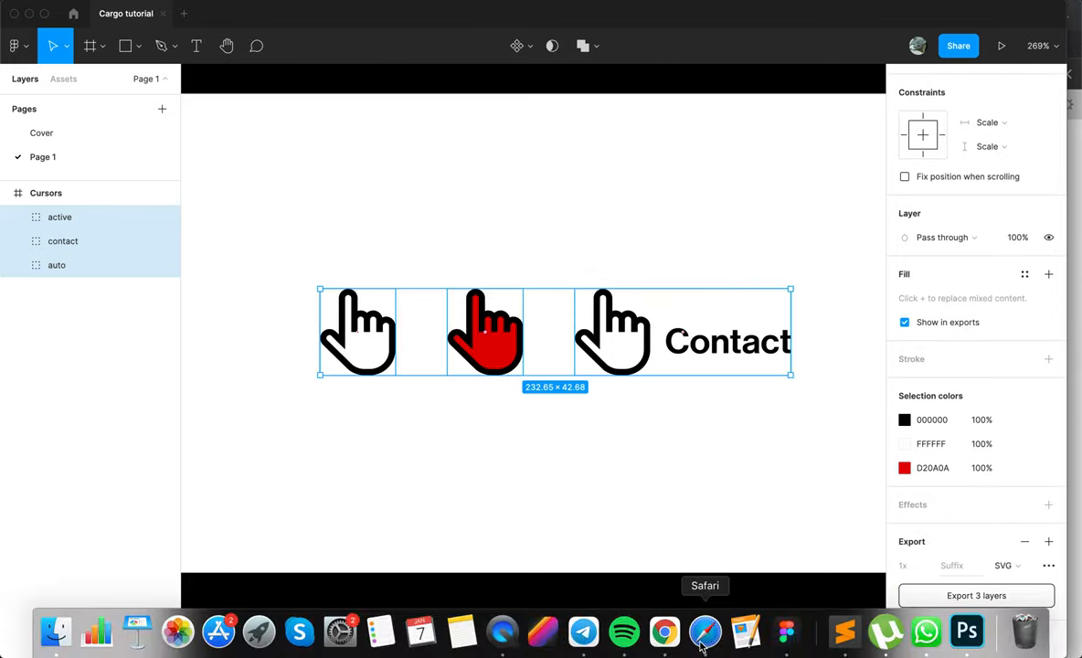
Upload the active, contact and auto SVG cursors to the Cargo site's file storage.
left_click(680, 631)
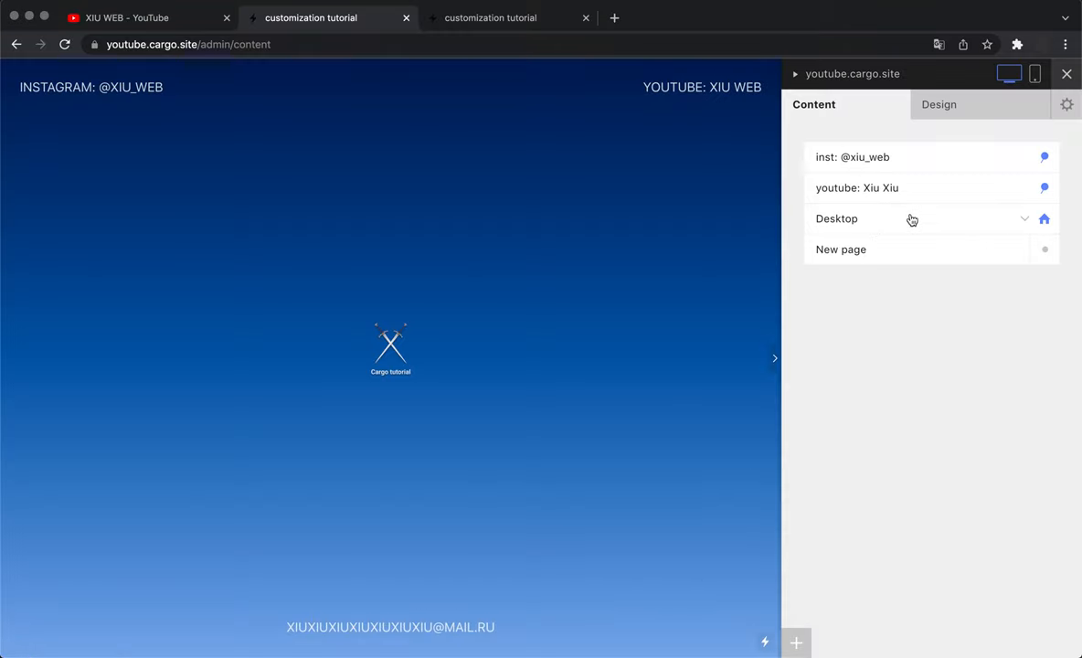
left_click(837, 218)
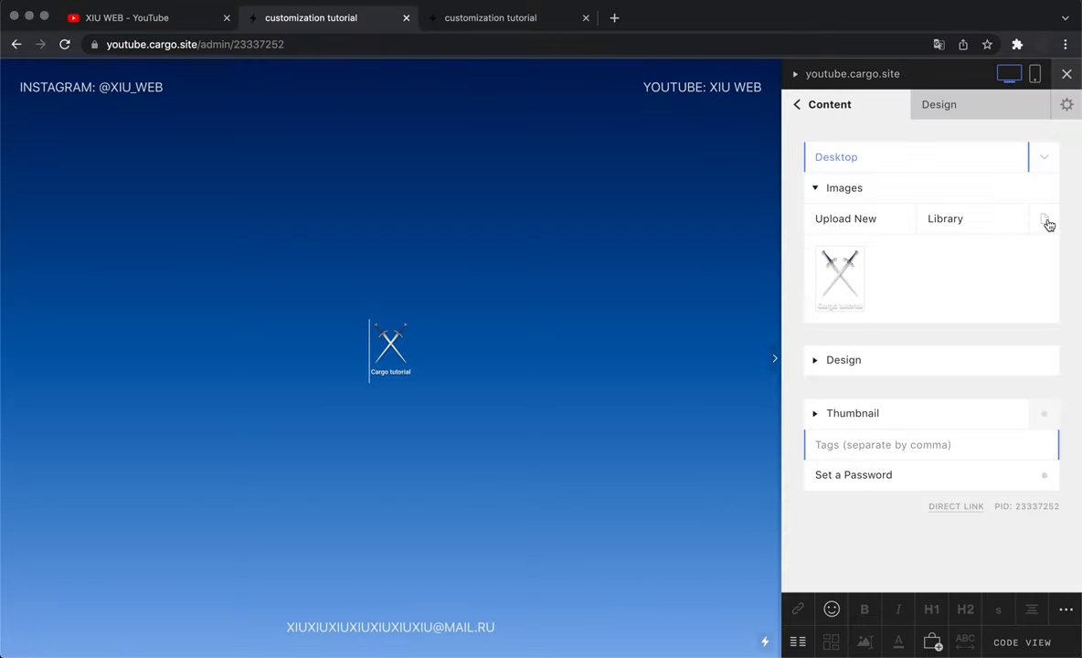
left_click(1043, 219)
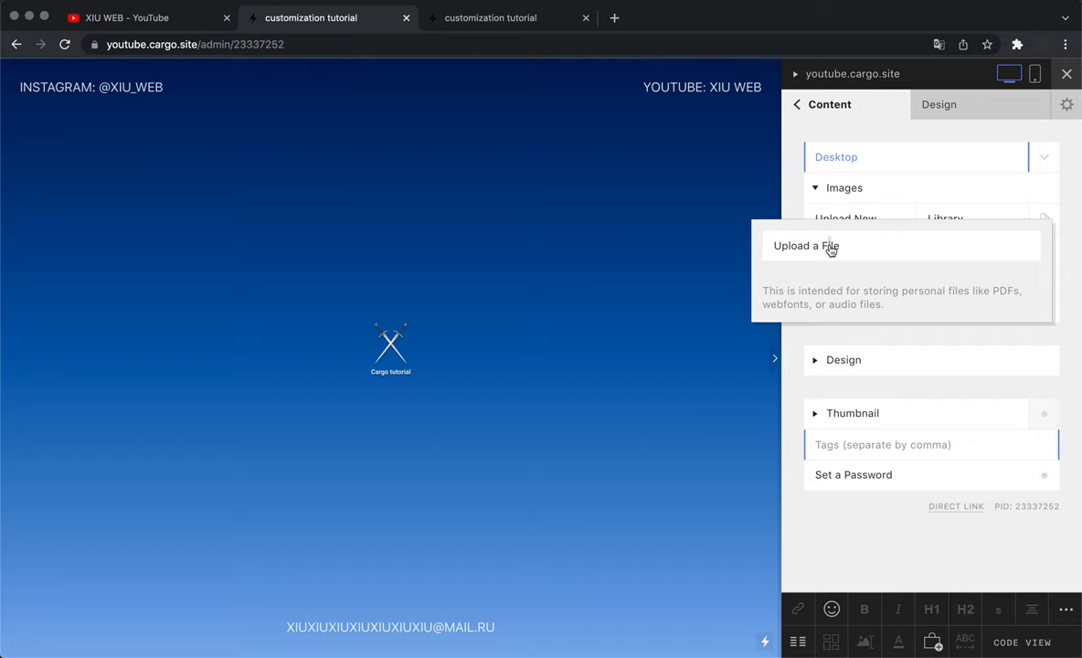
left_click(803, 245)
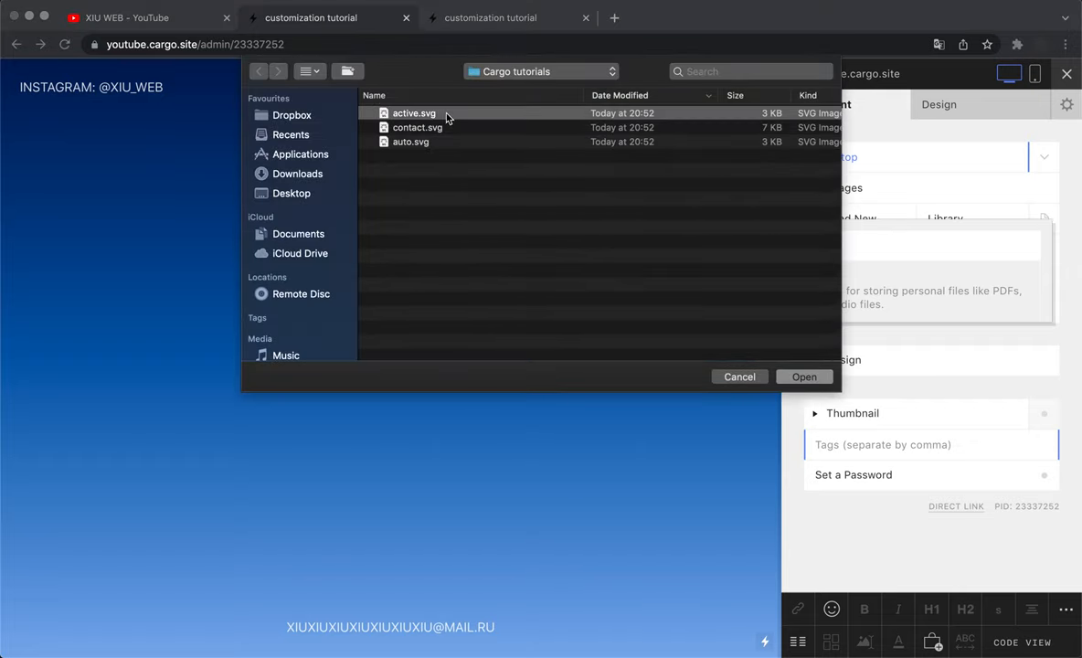
left_click(803, 377)
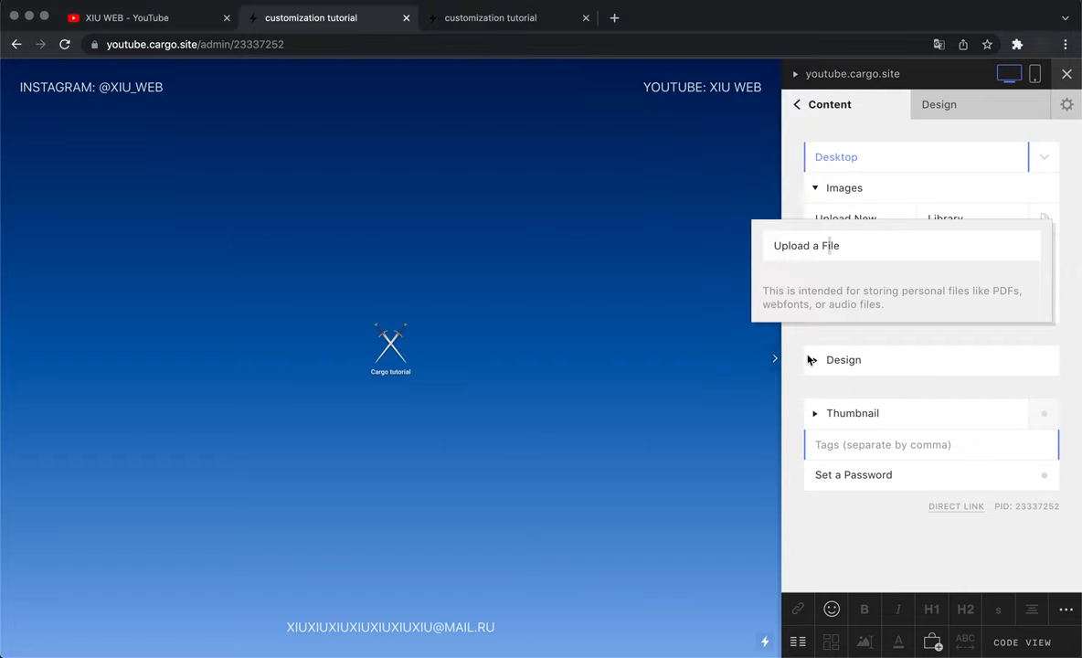
left_click(806, 244)
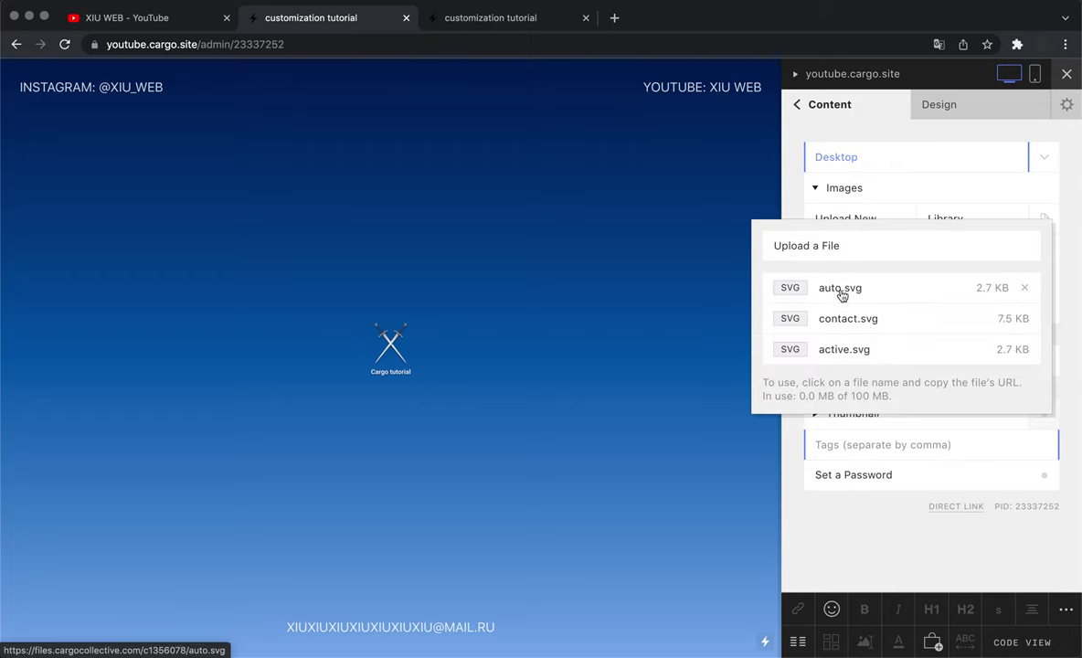
Copy the auto.svg file URL and show the Desktop page's content settings.
left_click(841, 287)
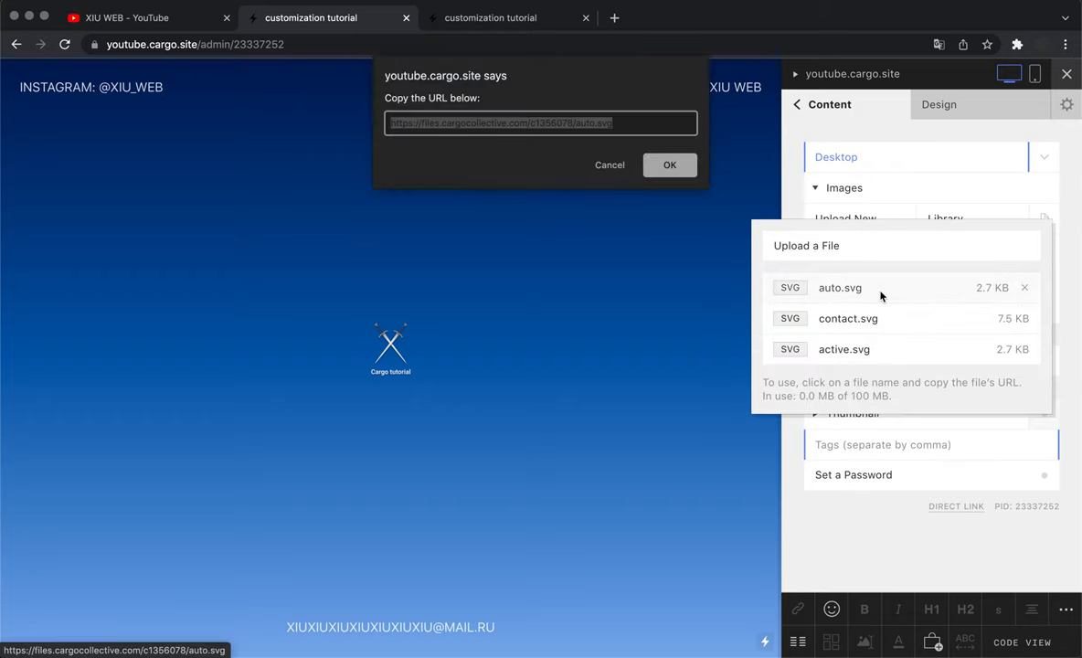
left_click(625, 122)
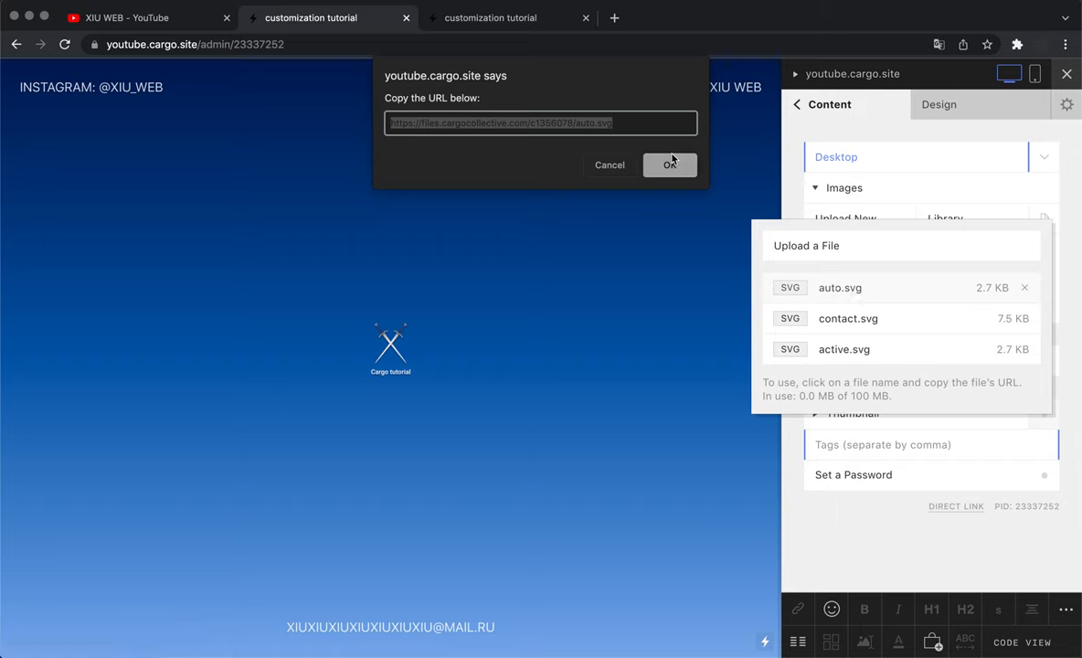
left_click(669, 166)
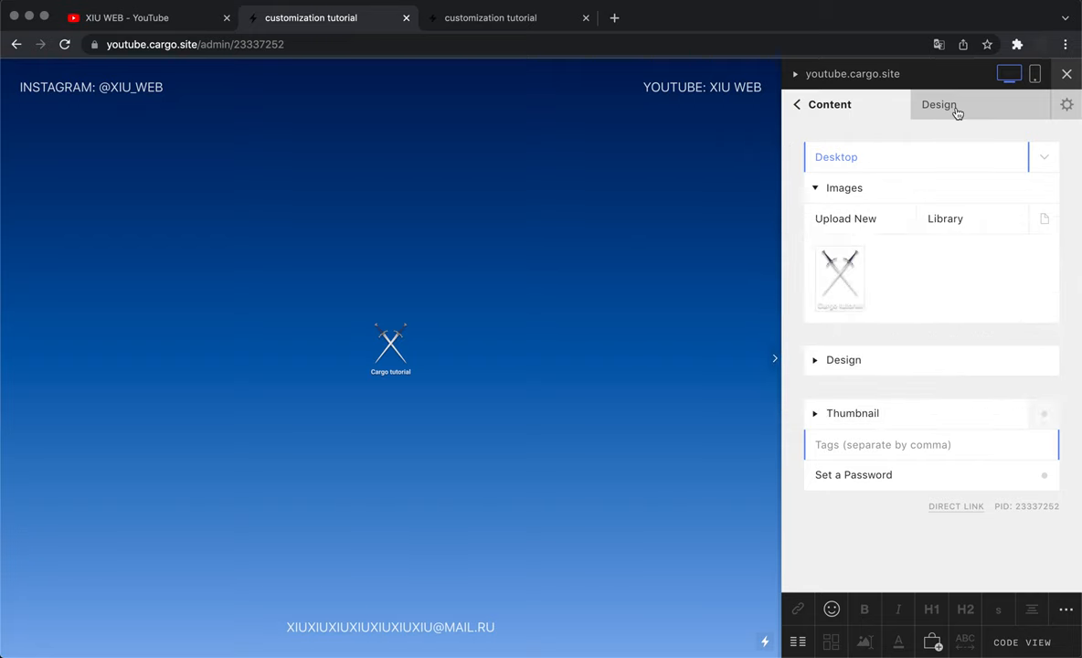
mouse_move(934, 108)
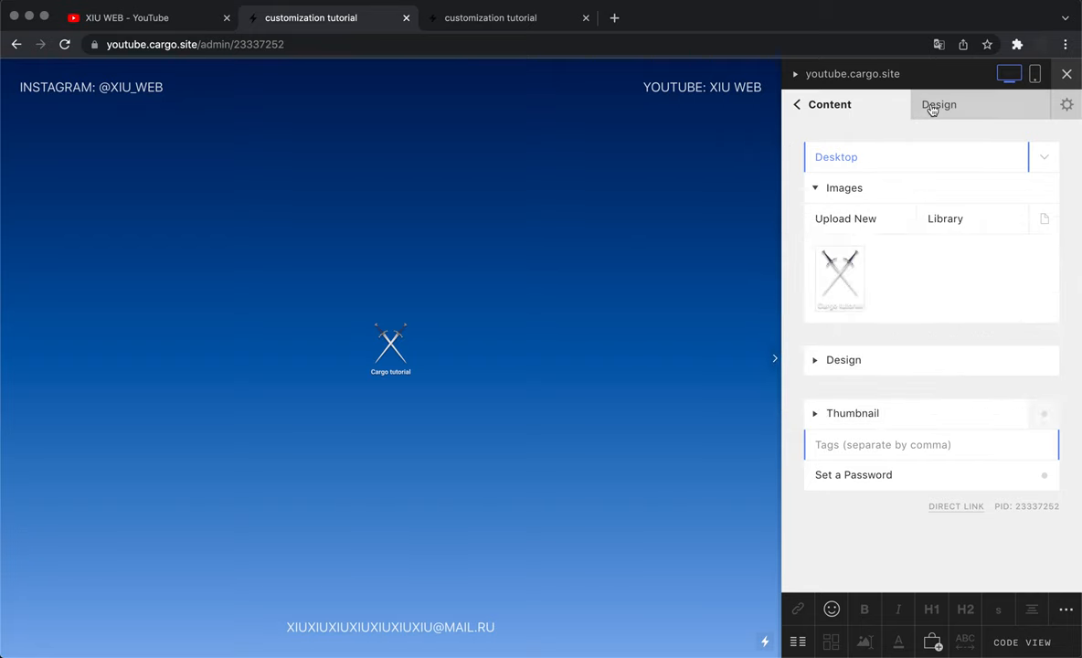
In the CSS Editor, replace line 1 with html { cursor: url(.../auto.svg), auto; }.
left_click(947, 103)
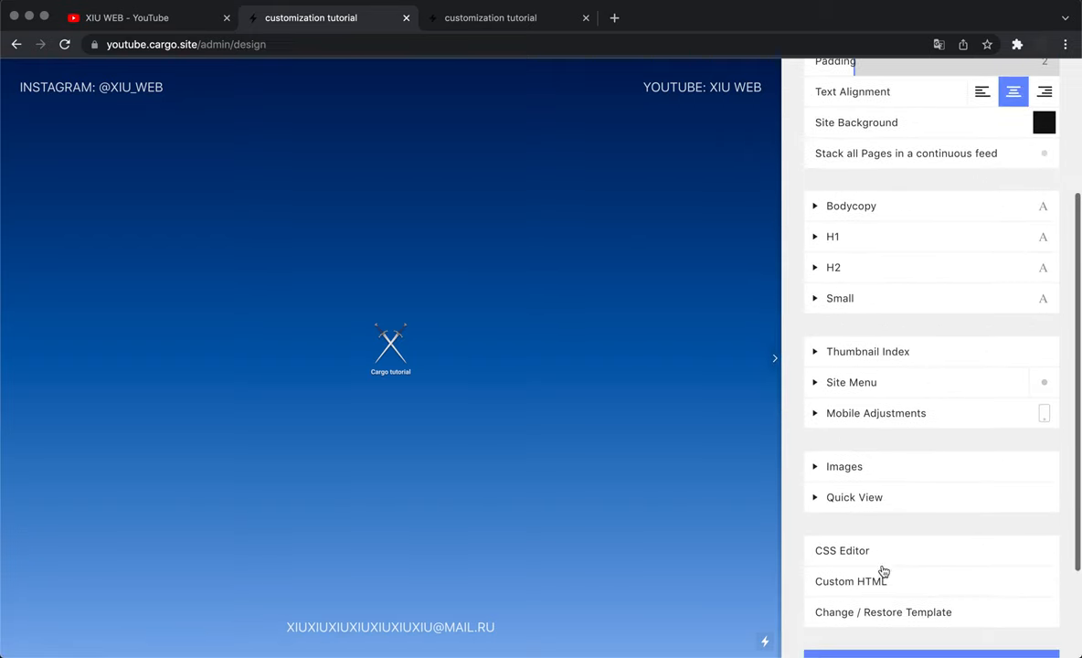
left_click(840, 550)
type("реьд")
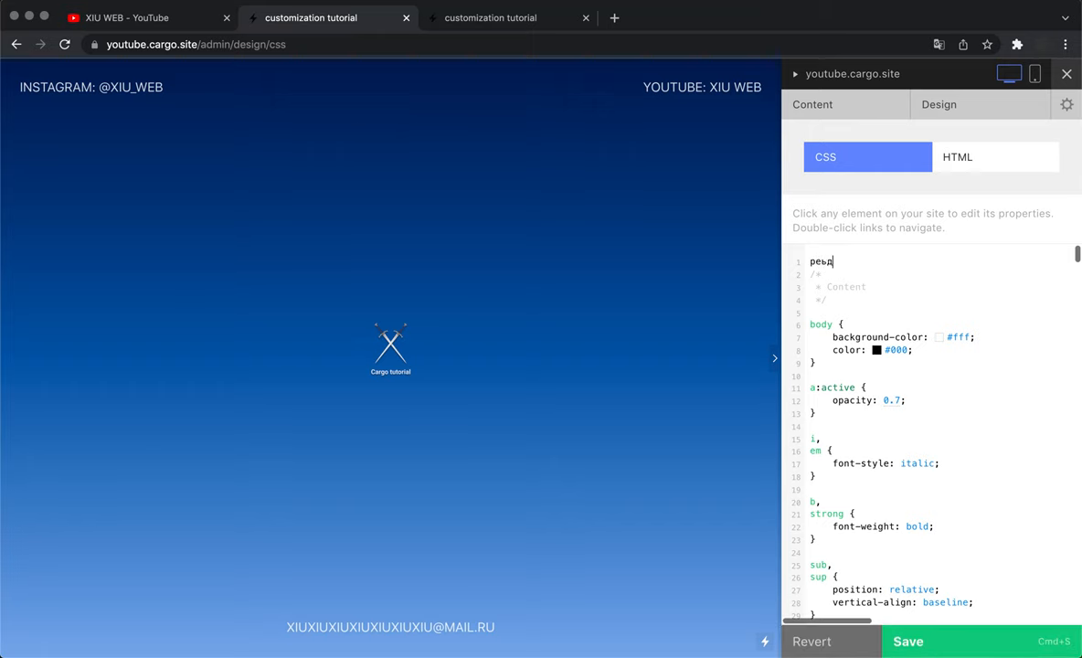
key("Backspace")
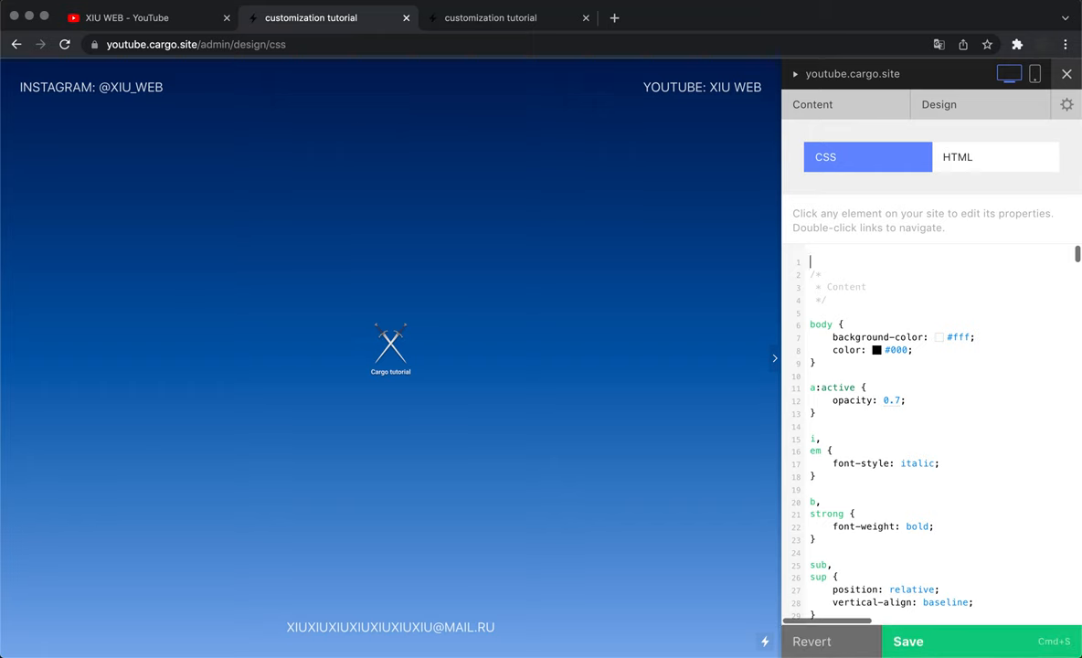
type("html {")
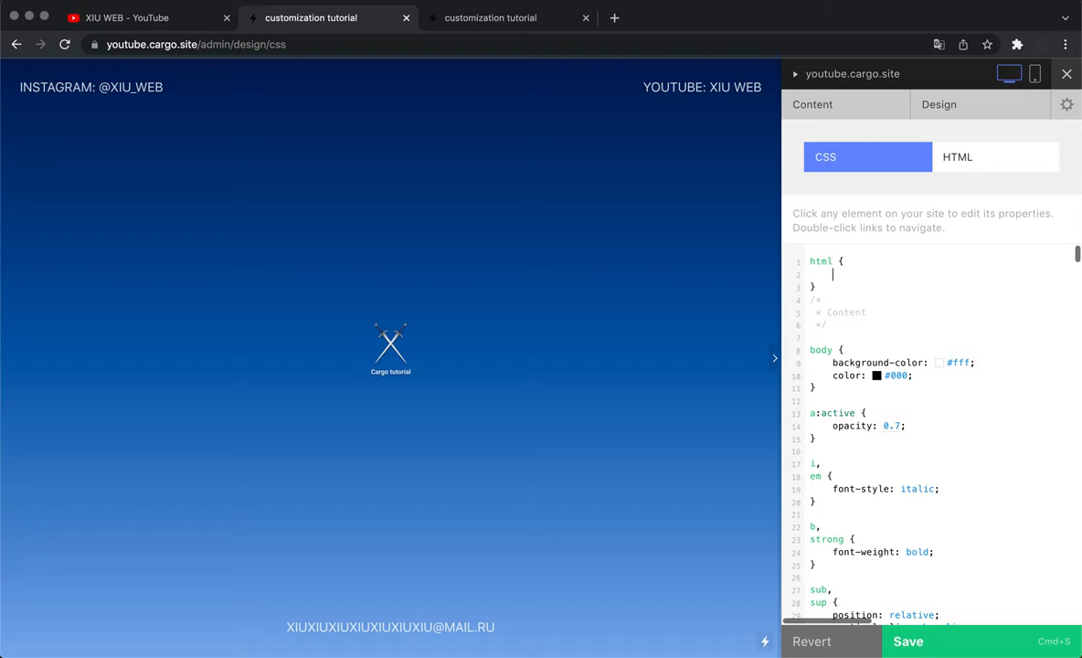
type("cursor: ;")
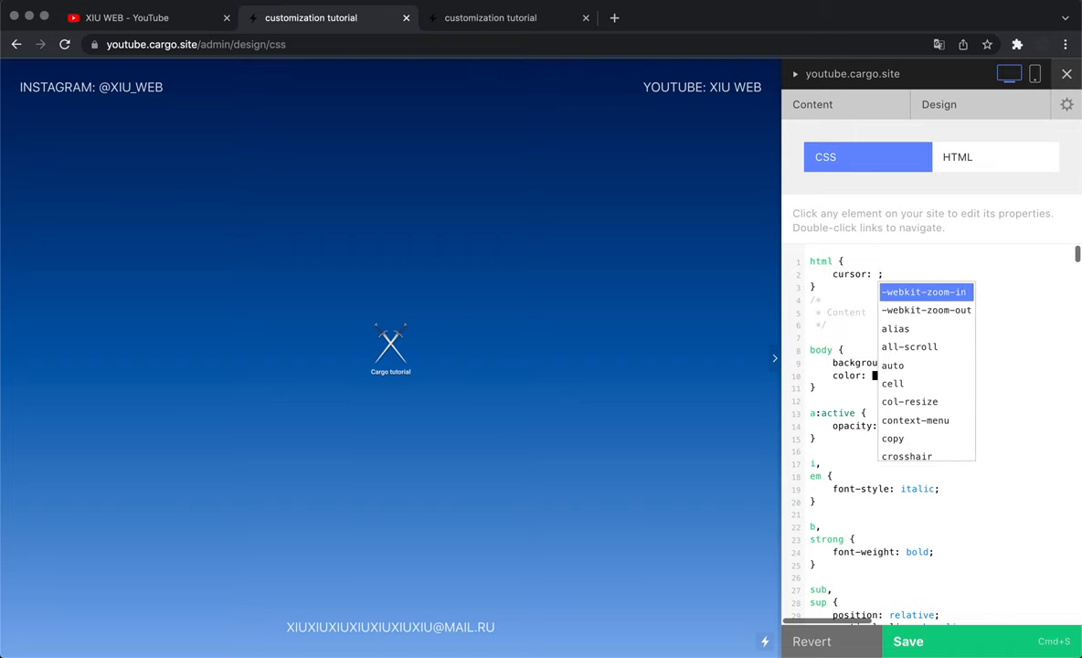
type("url")
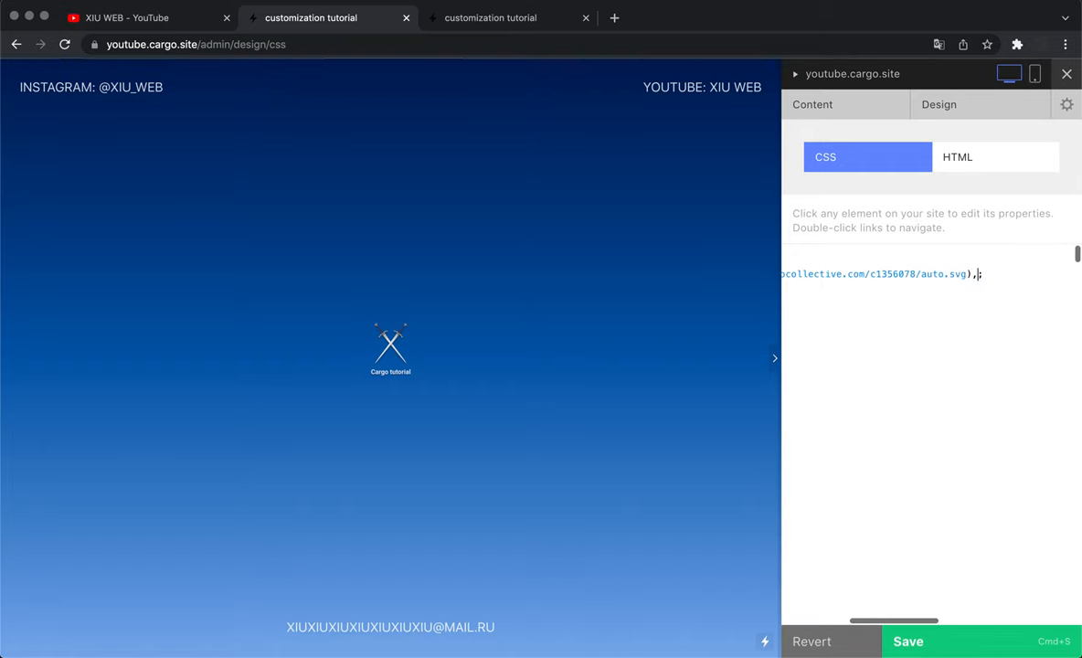
type("a")
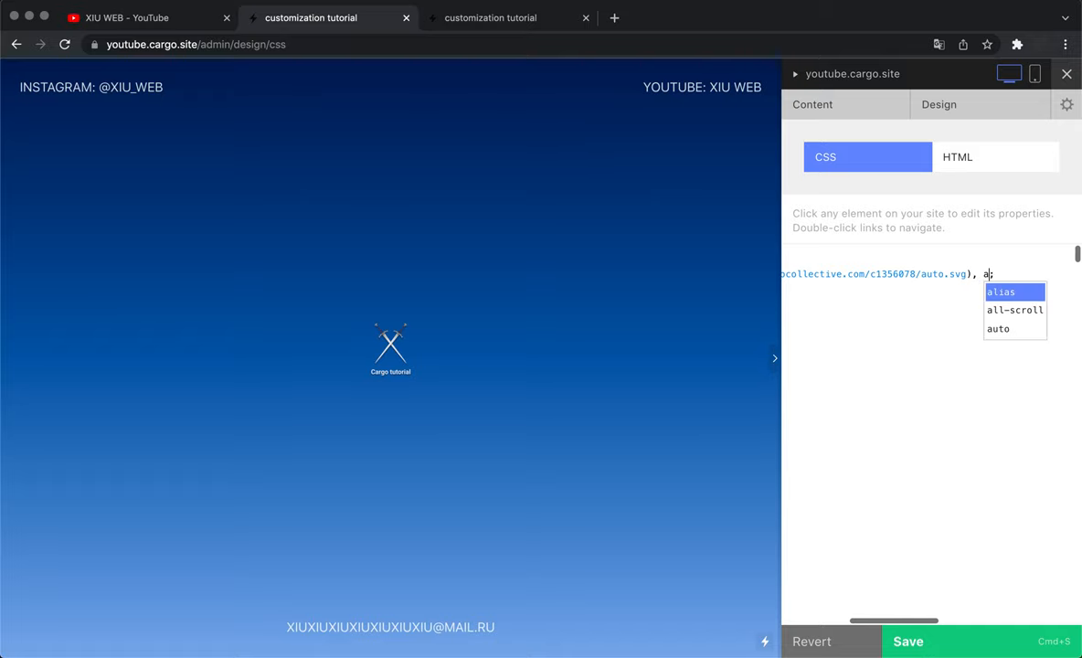
left_click(998, 328)
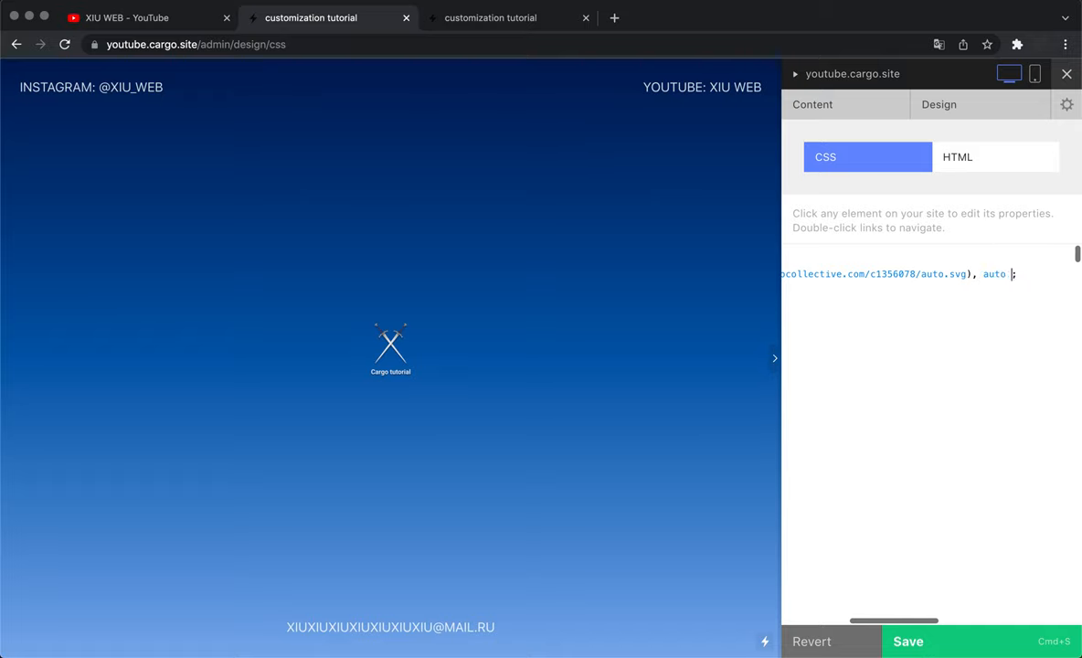
Mark the html cursor !important and add an a rule using active.svg.
type("!imp")
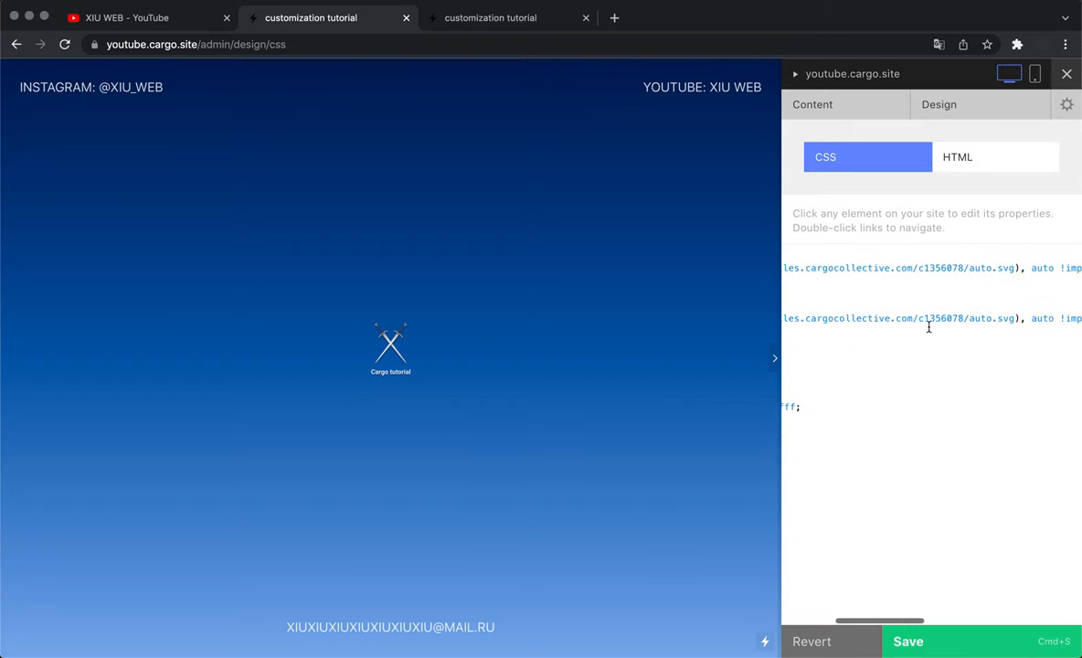
double_click(980, 318)
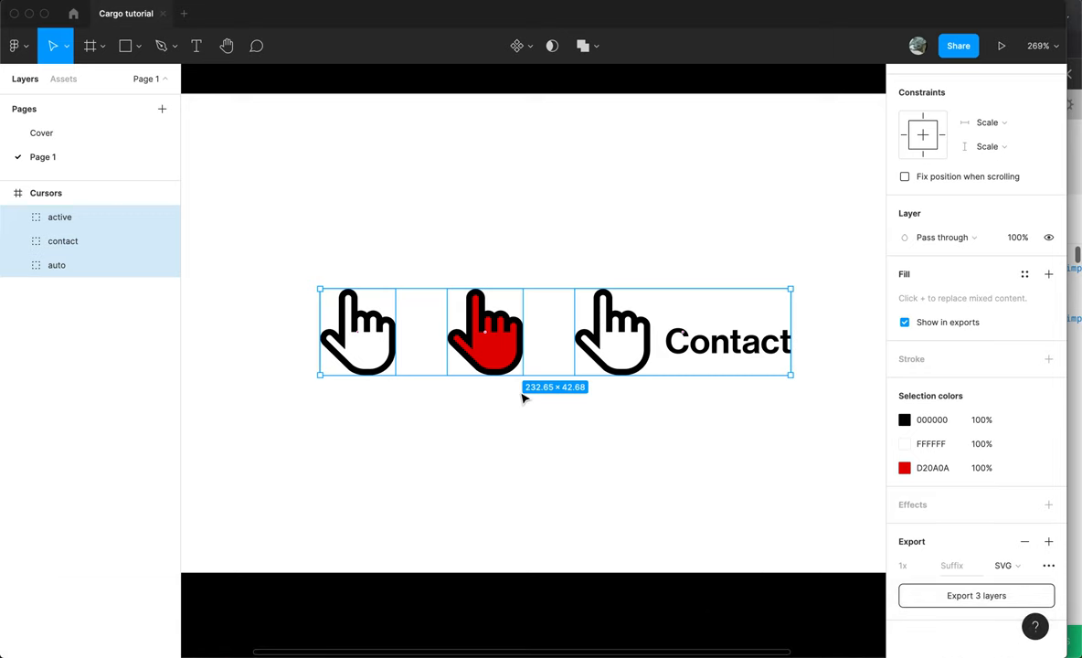
left_click(60, 217)
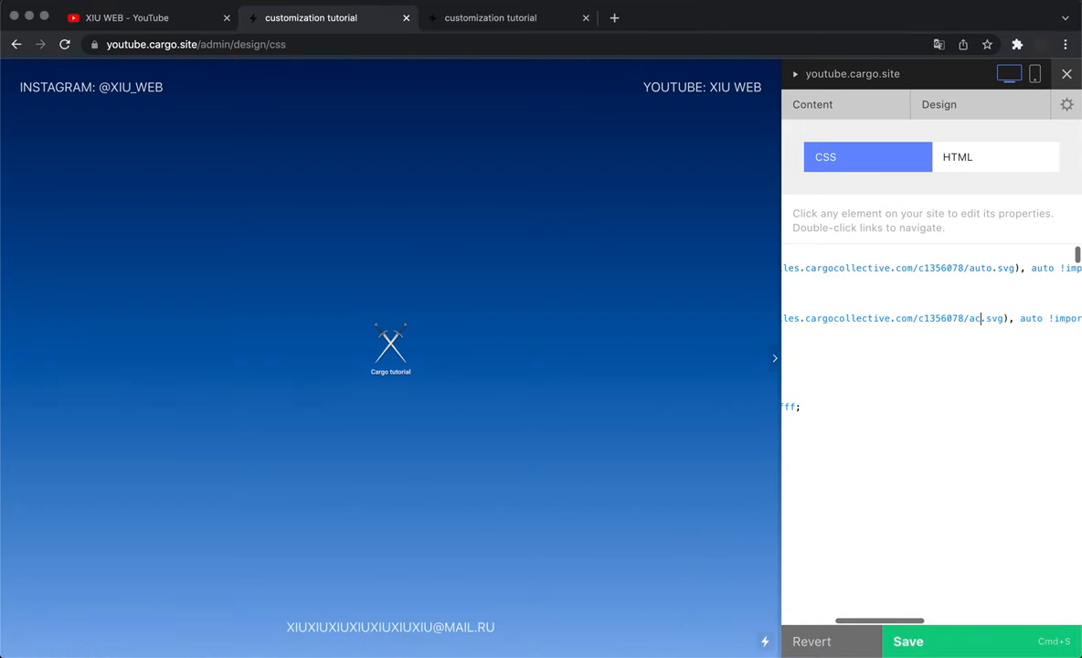
type("tive")
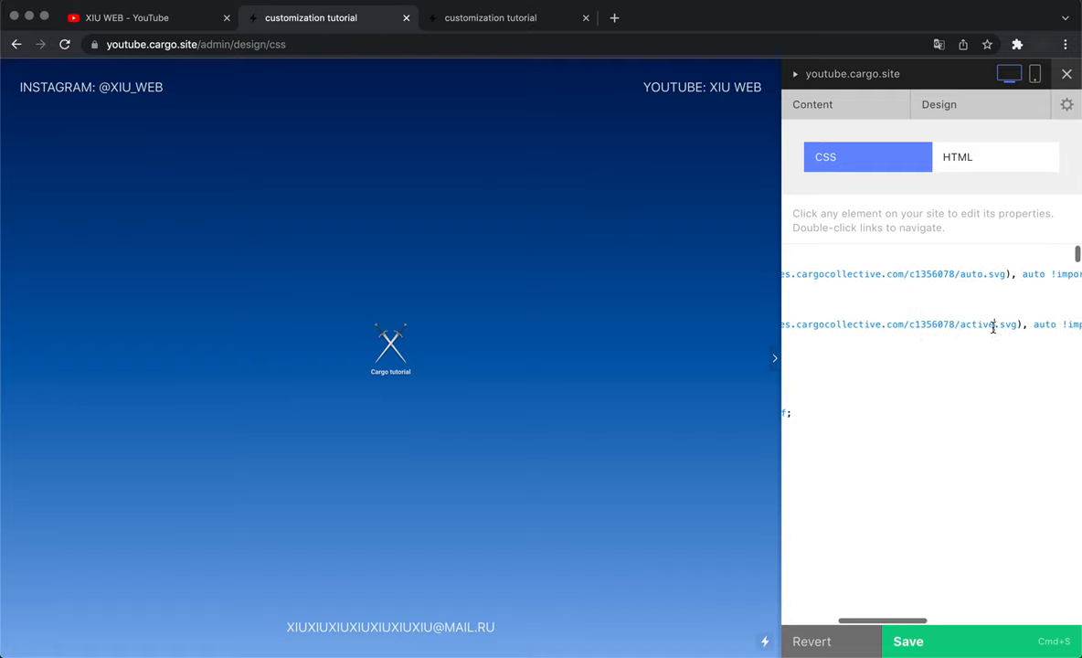
double_click(962, 320)
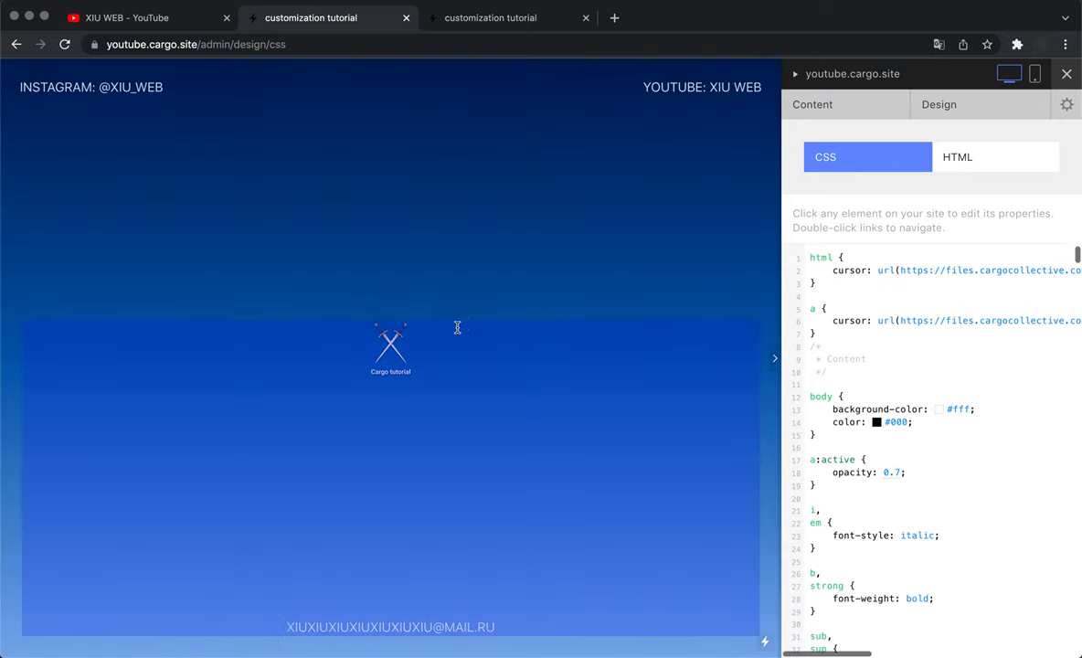
mouse_move(139, 98)
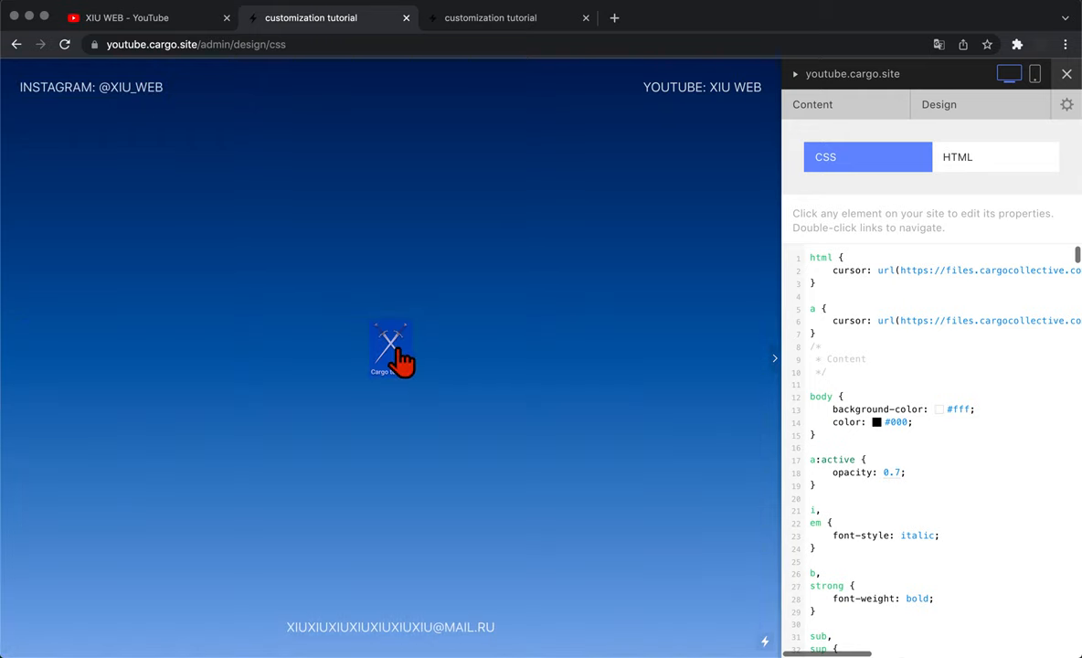
mouse_move(689, 95)
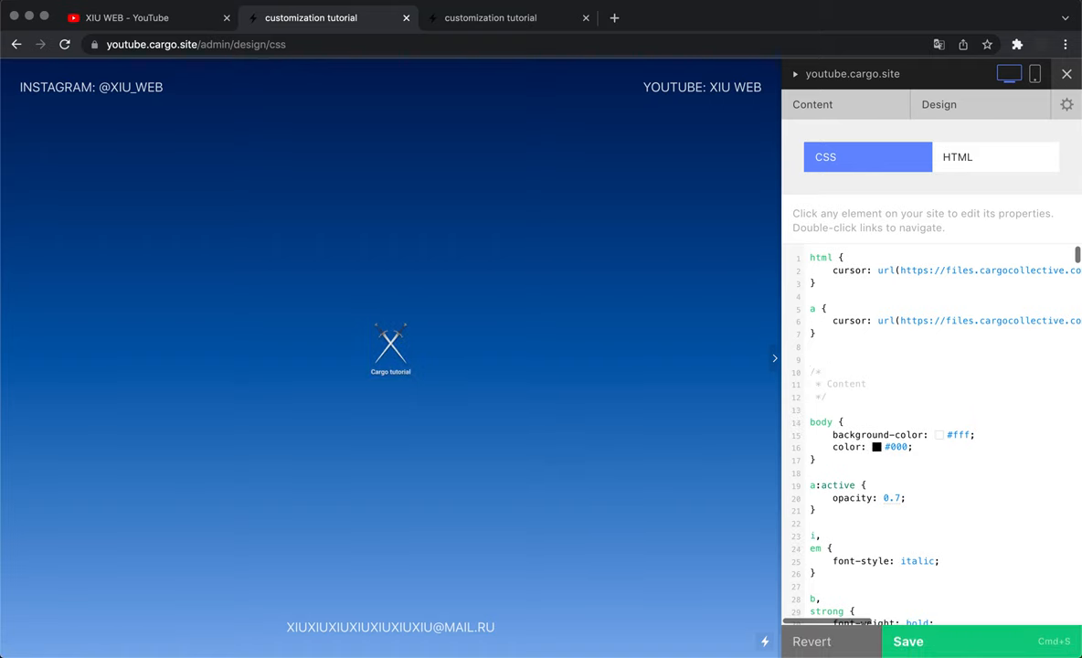
Add #email { cursor: url(.../contact.svg), auto !important; } below the link rule.
left_click(877, 297)
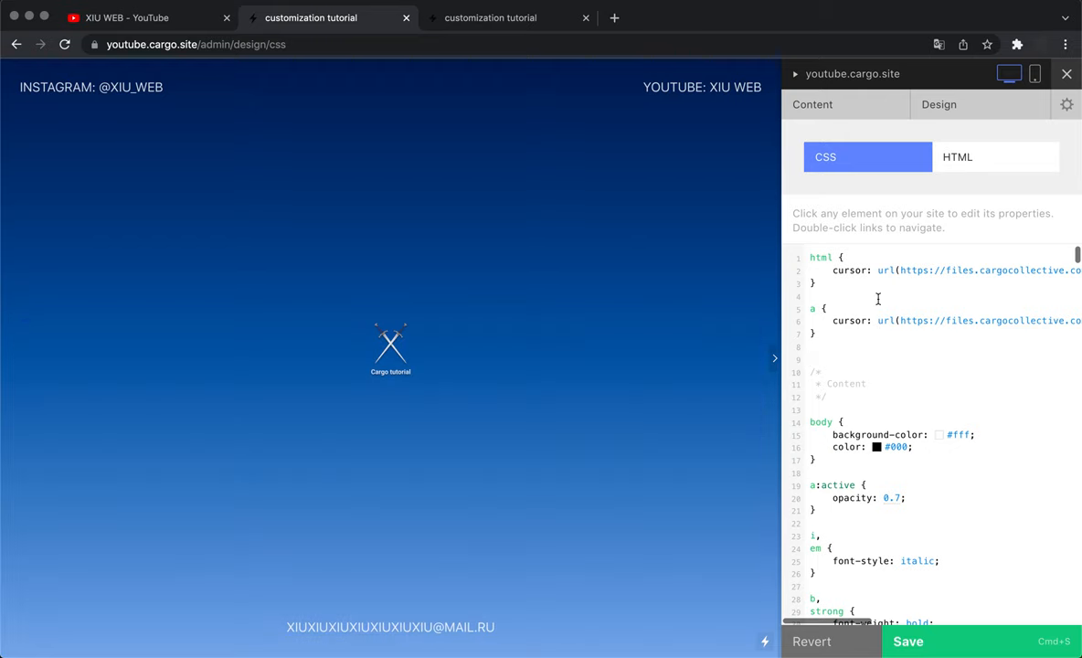
type("#")
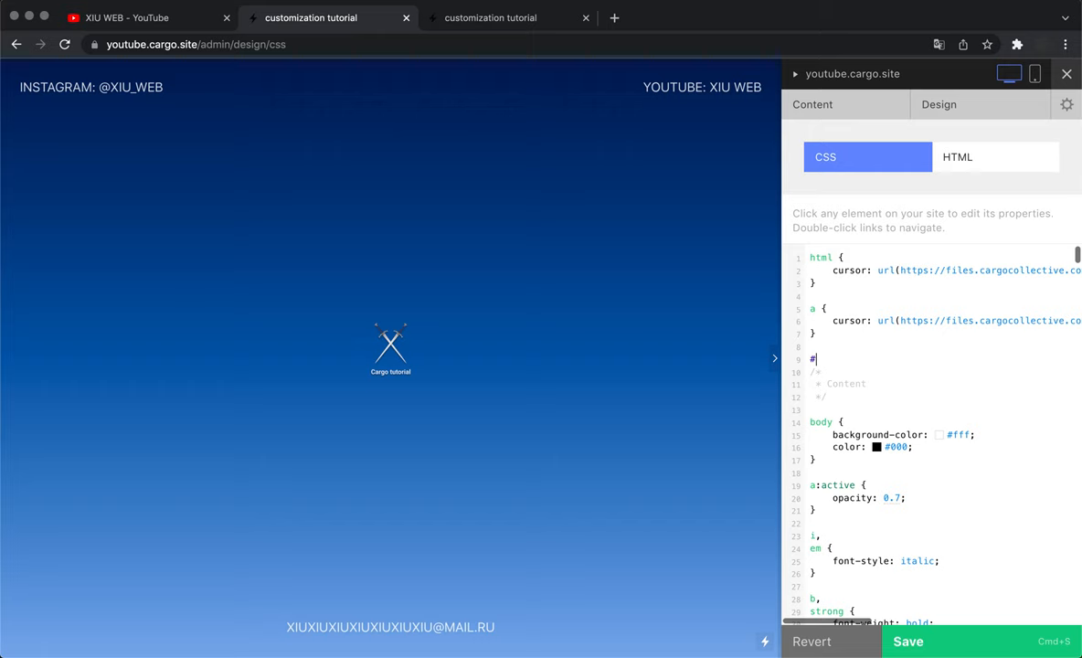
type("email")
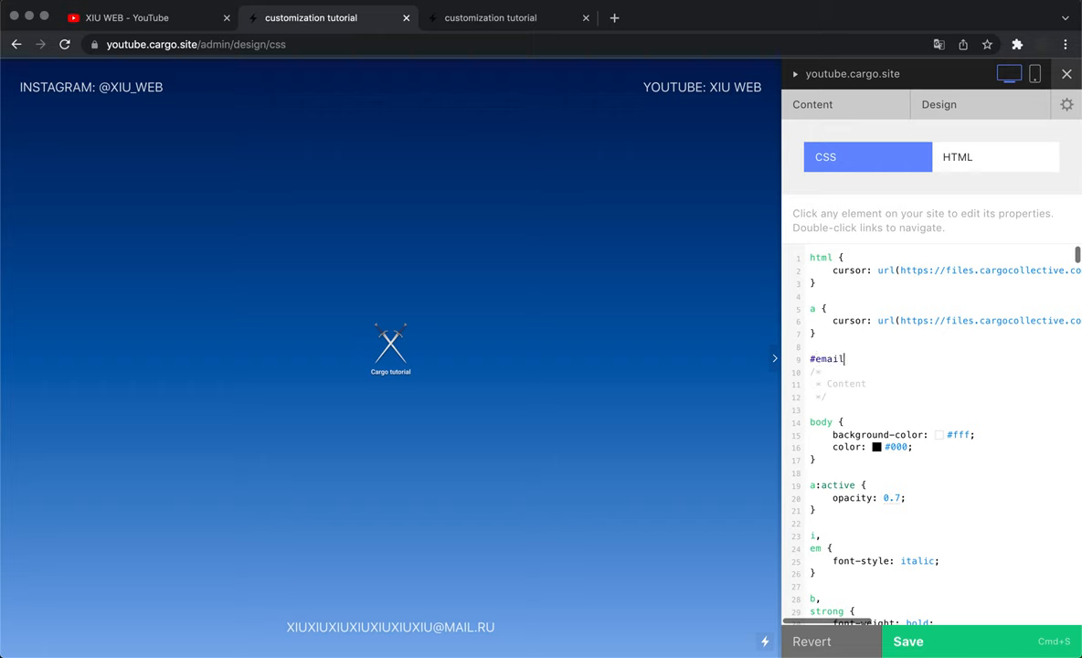
type("{")
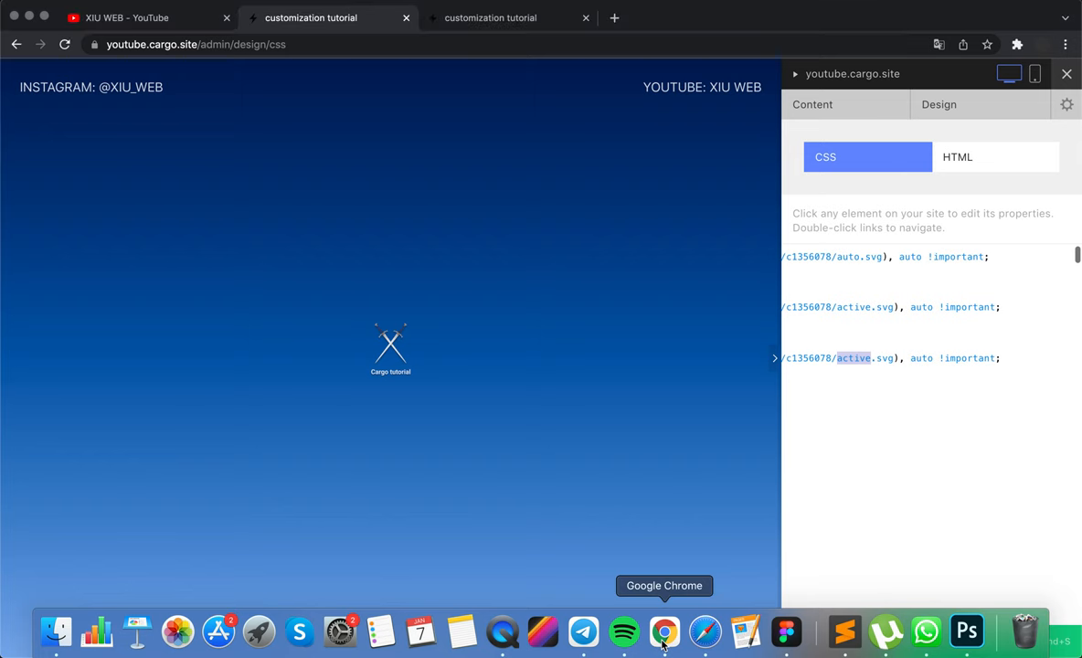
type("contact")
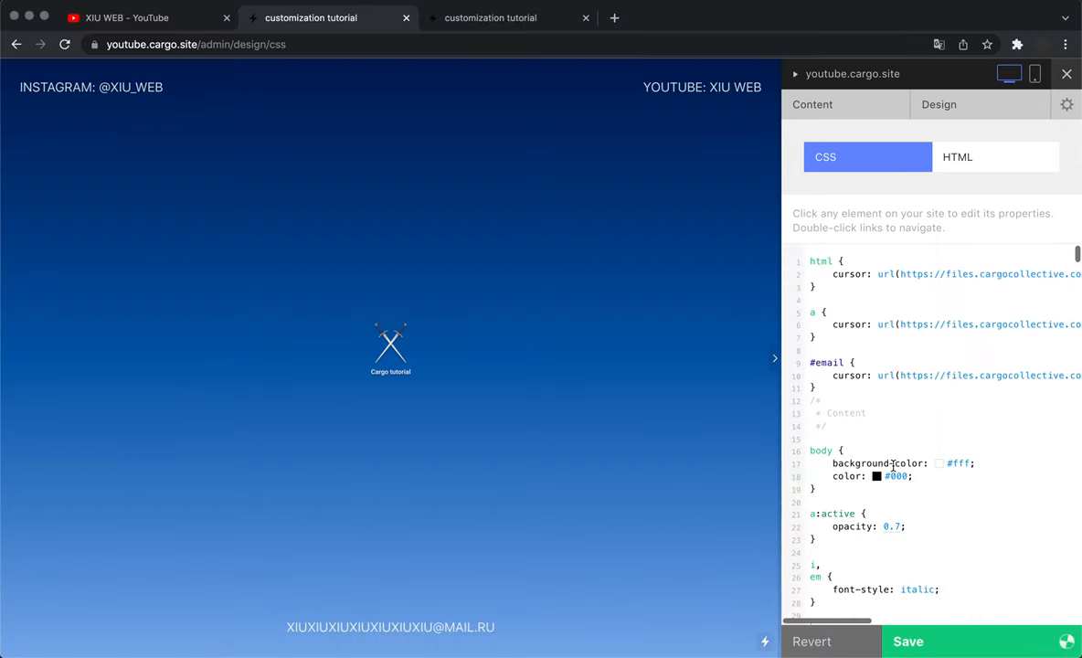
left_click(811, 104)
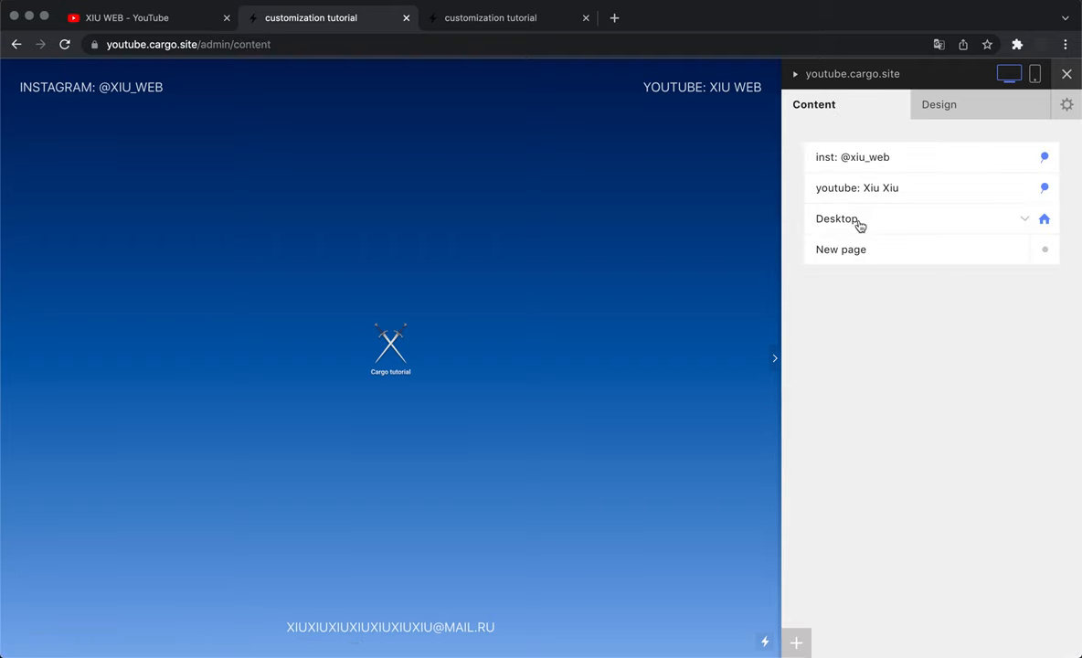
In the Desktop page's Code View, surround the email address with <div id="email"> and </div>.
left_click(838, 218)
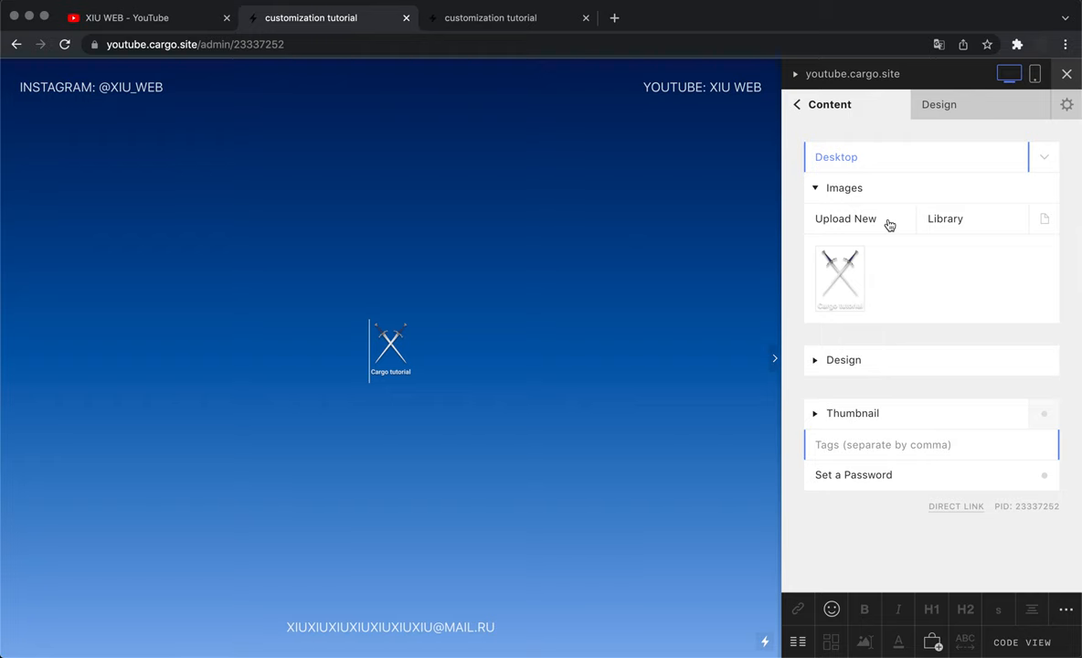
mouse_move(1027, 642)
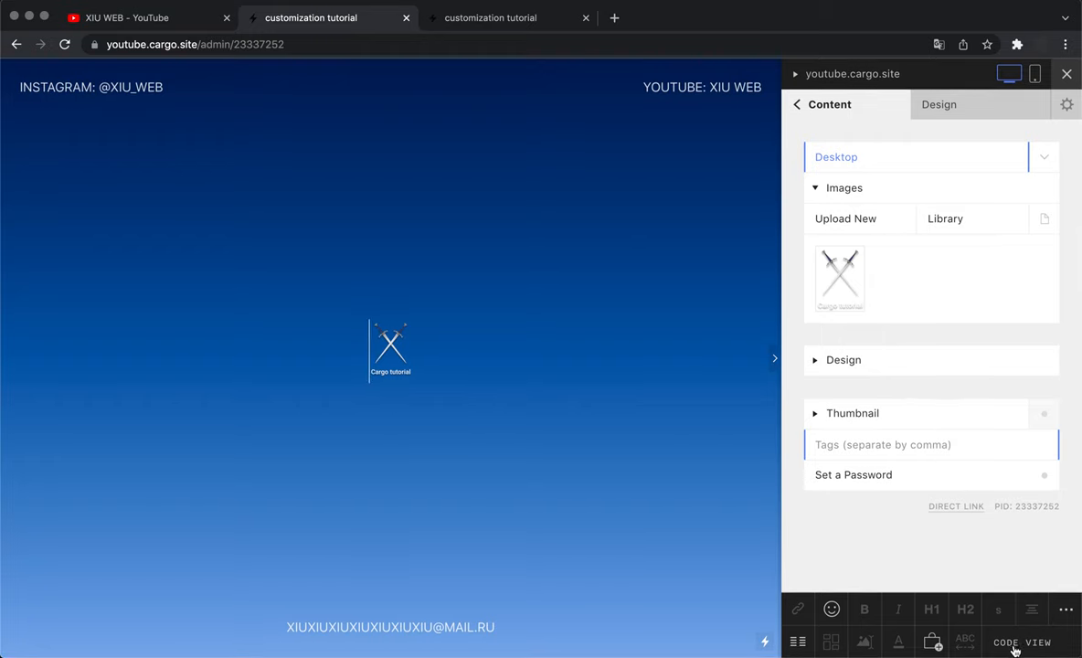
left_click(1025, 633)
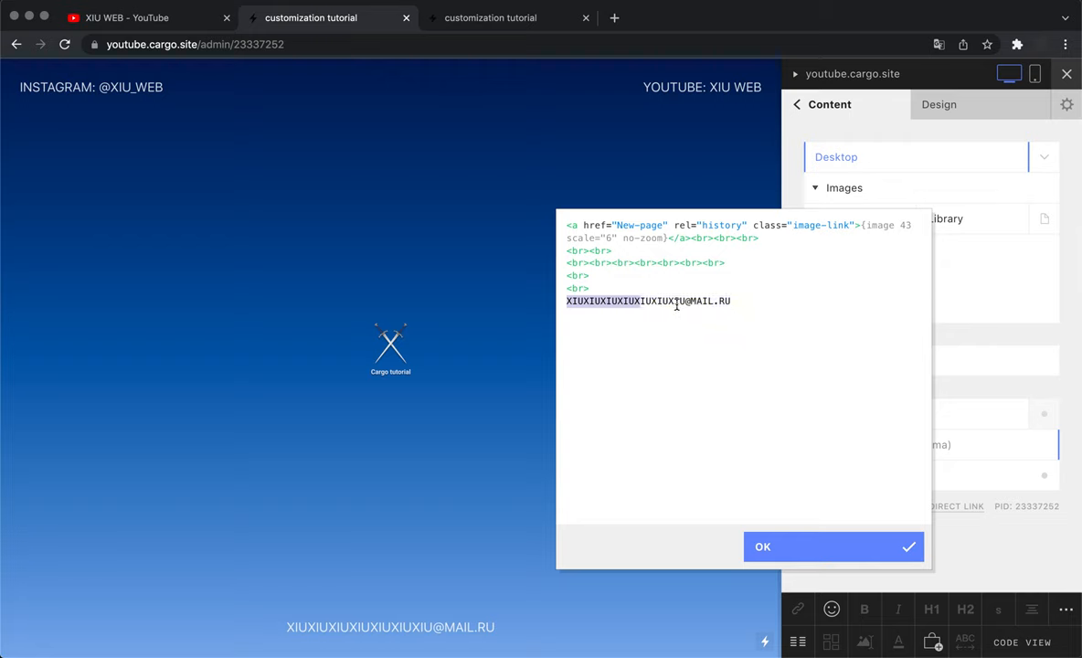
left_click(566, 300)
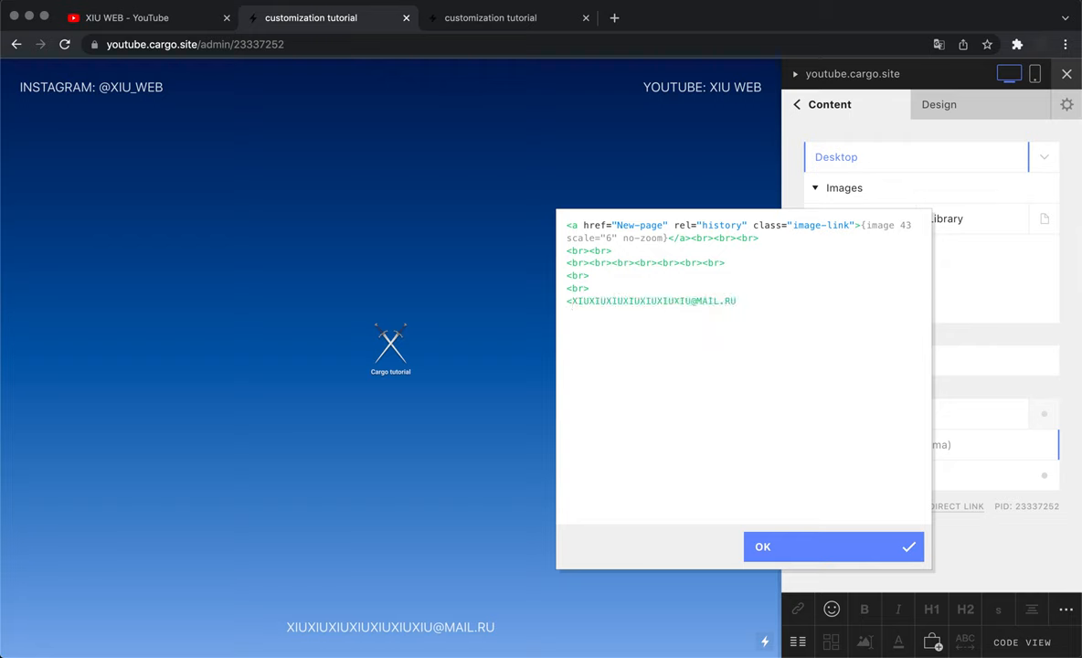
type("<div i")
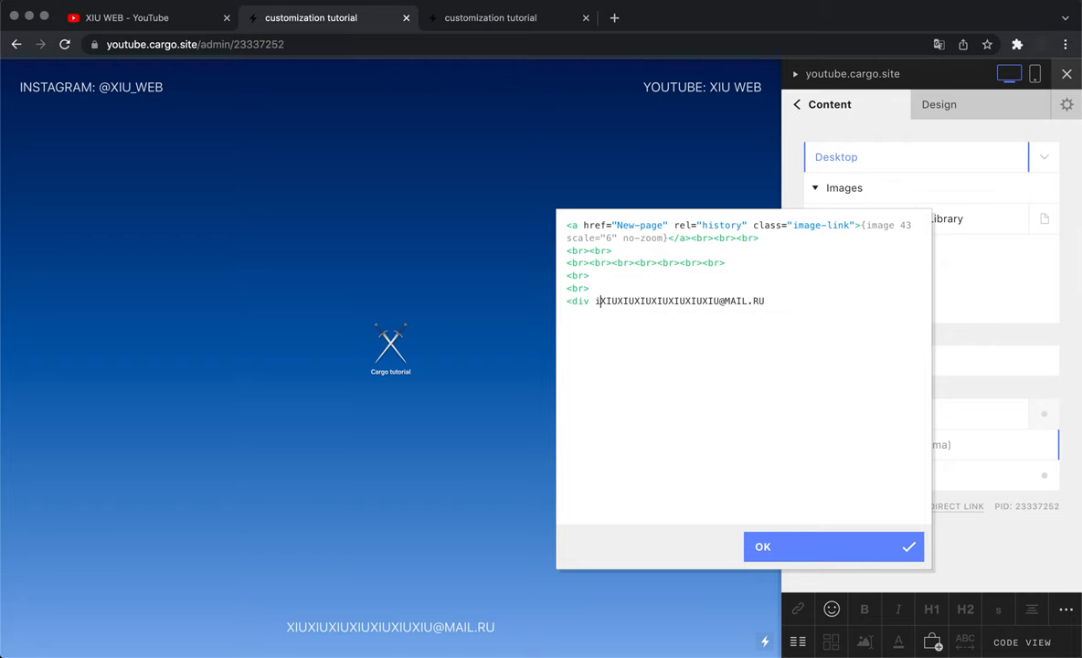
type("d")
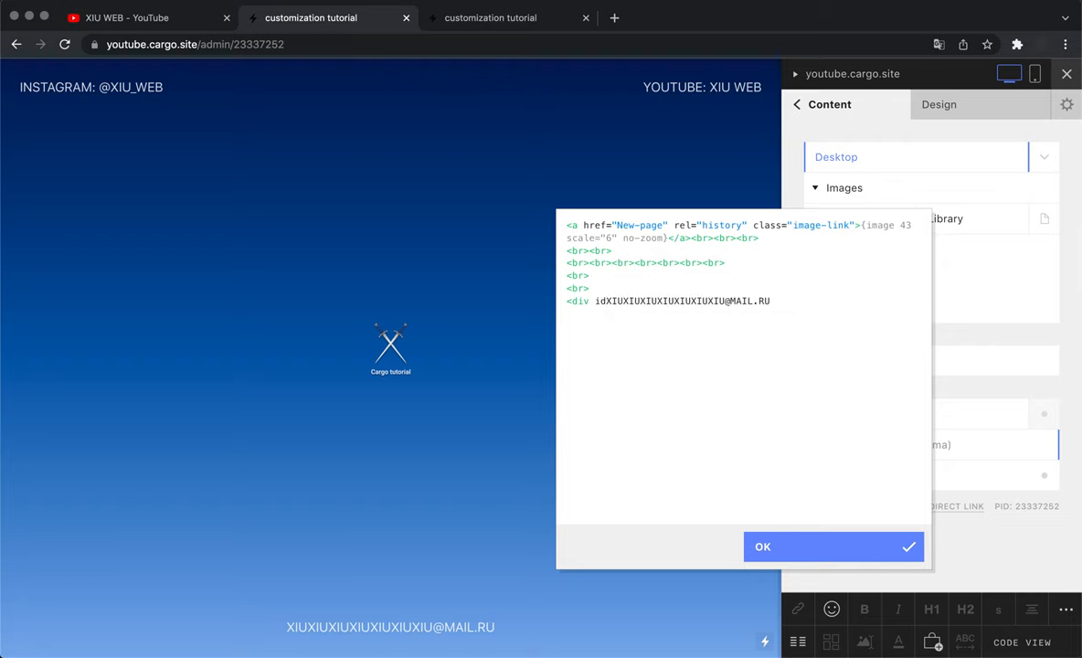
type("=\"email\">")
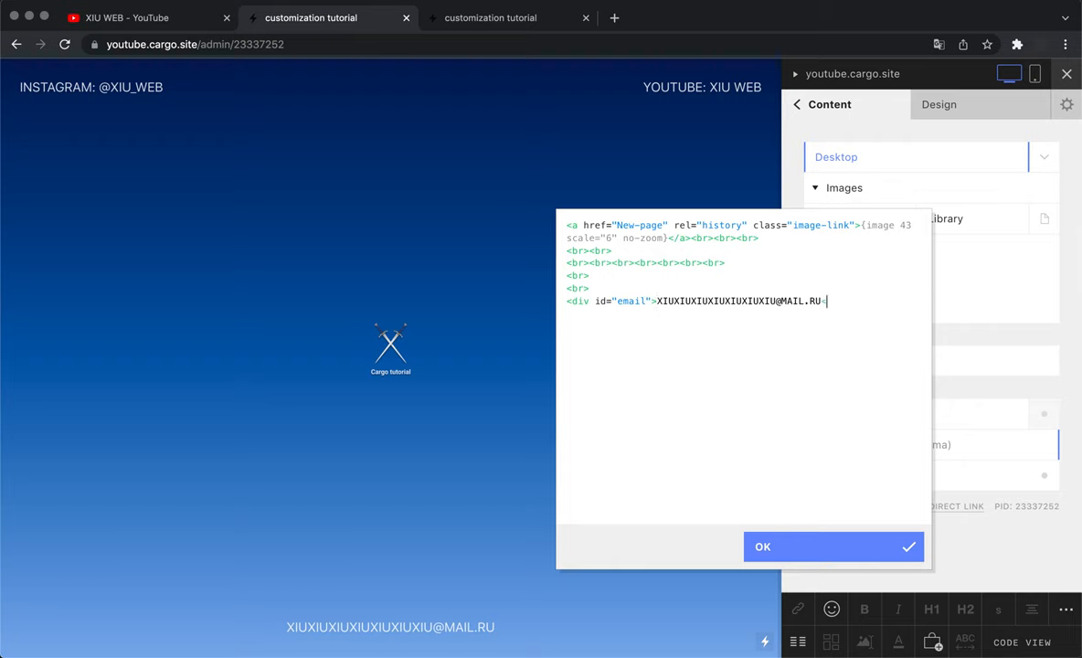
type("</div>")
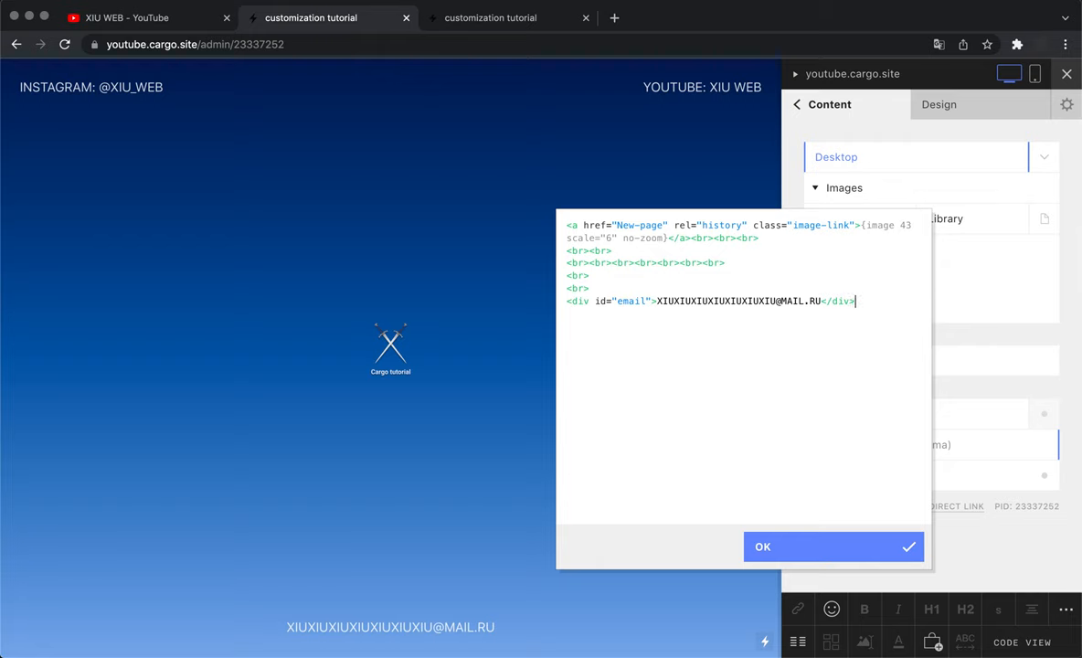
left_click_drag(657, 301, 821, 301)
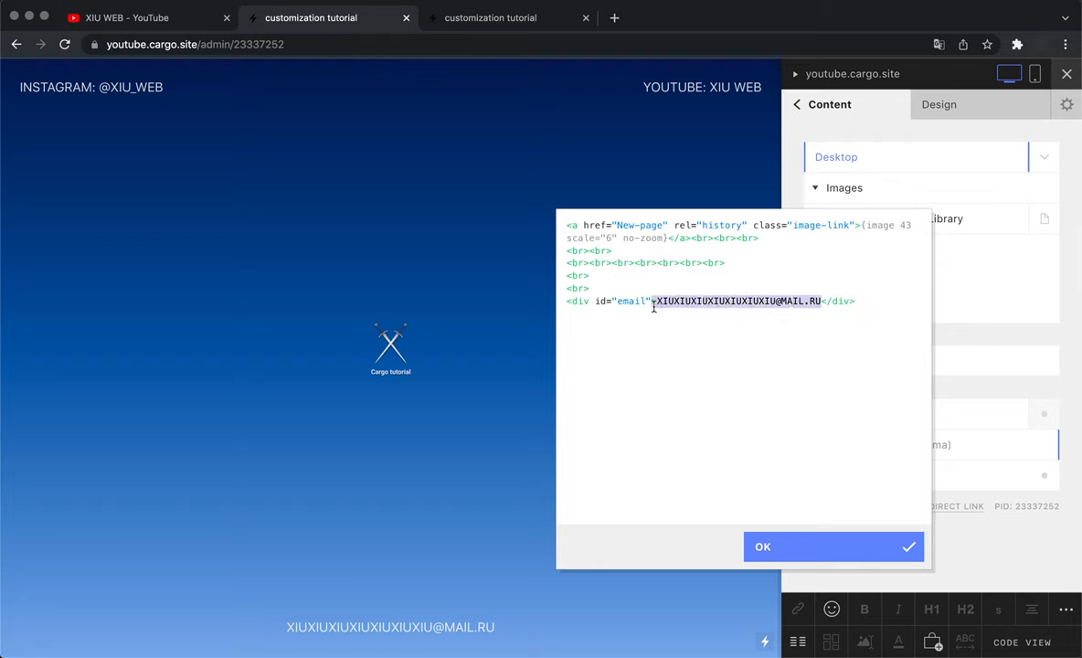
left_click(817, 301)
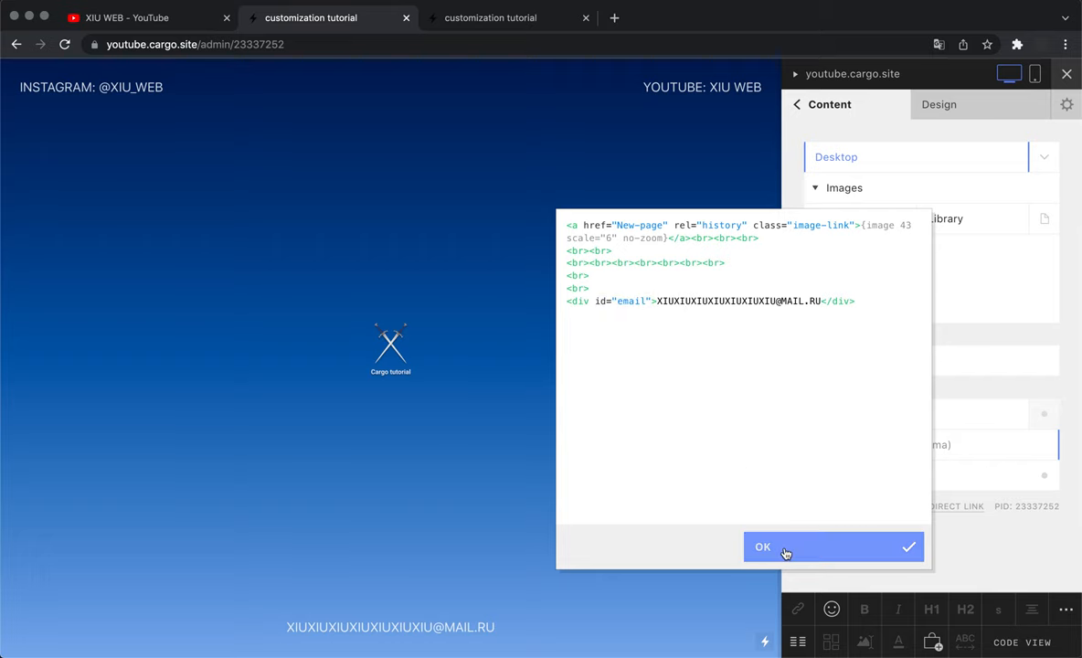
Save the page code and follow the sword image to the 'Thank you for watching!' page.
left_click(785, 546)
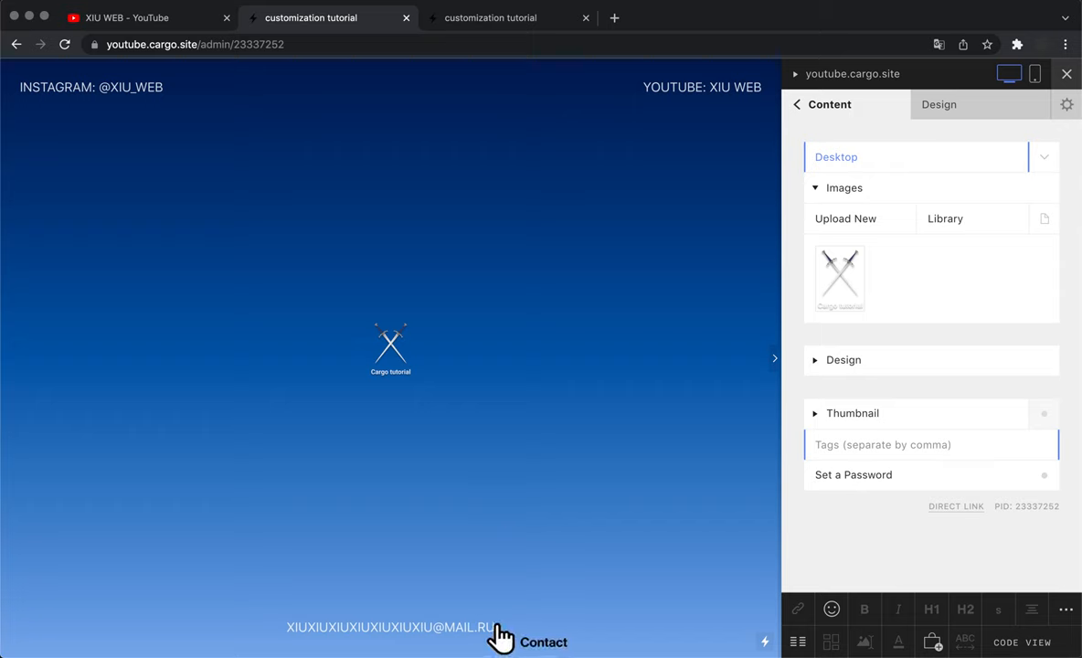
mouse_move(502, 26)
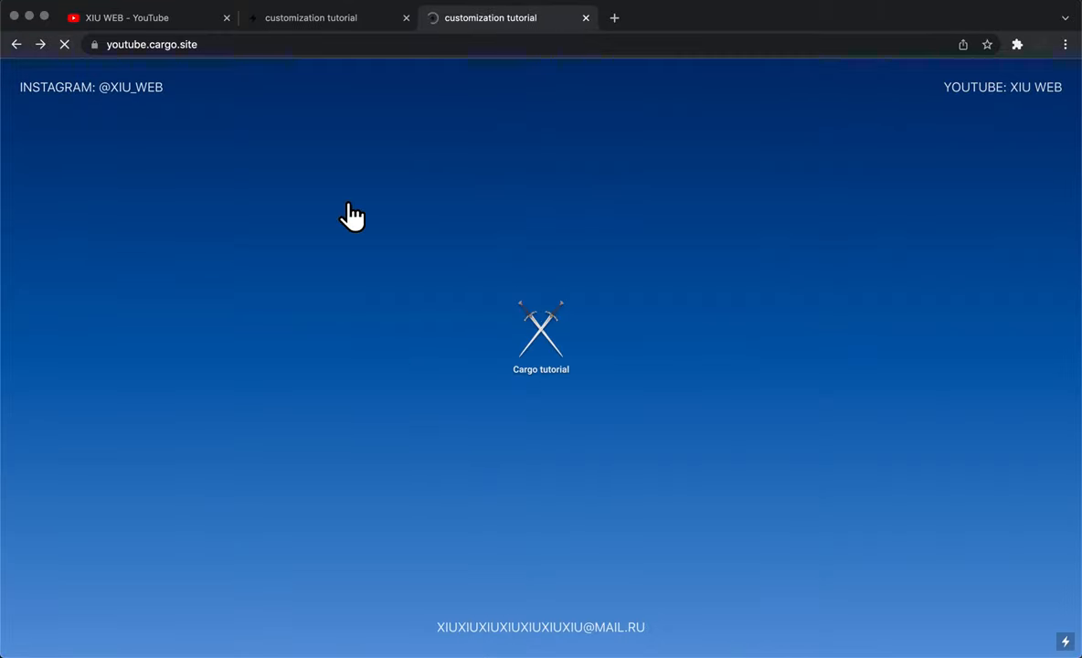
mouse_move(293, 279)
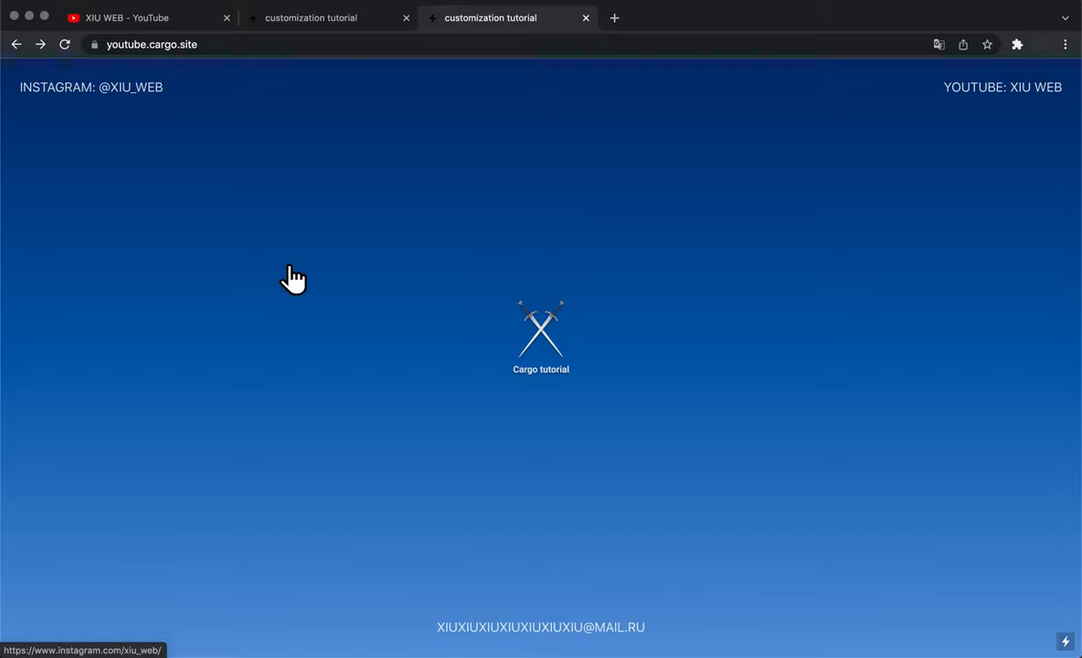
mouse_move(980, 99)
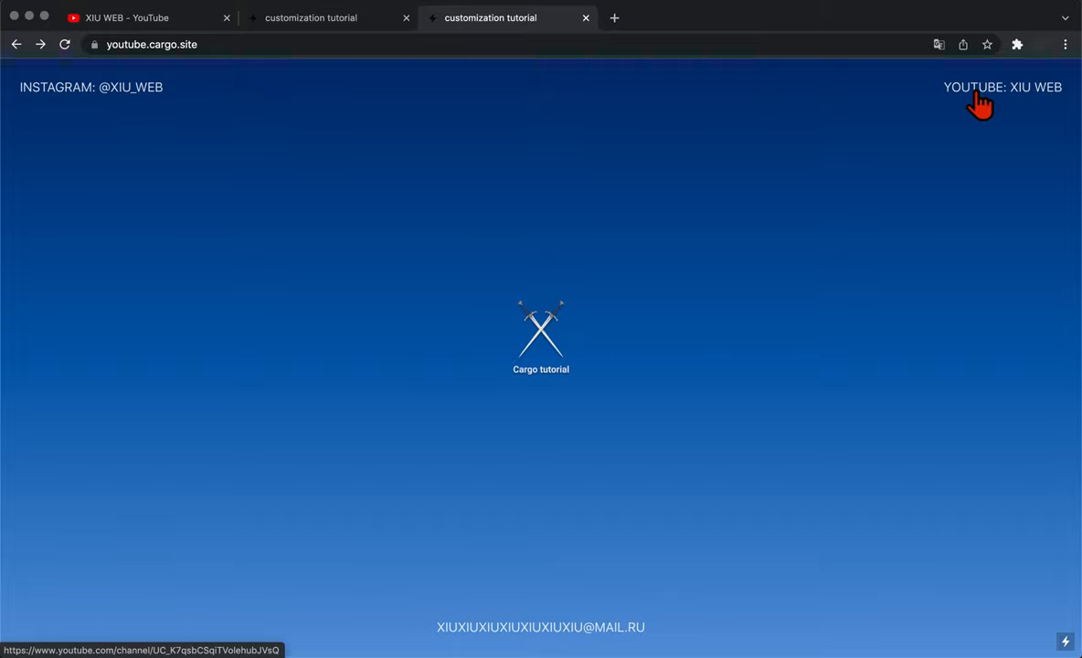
mouse_move(566, 633)
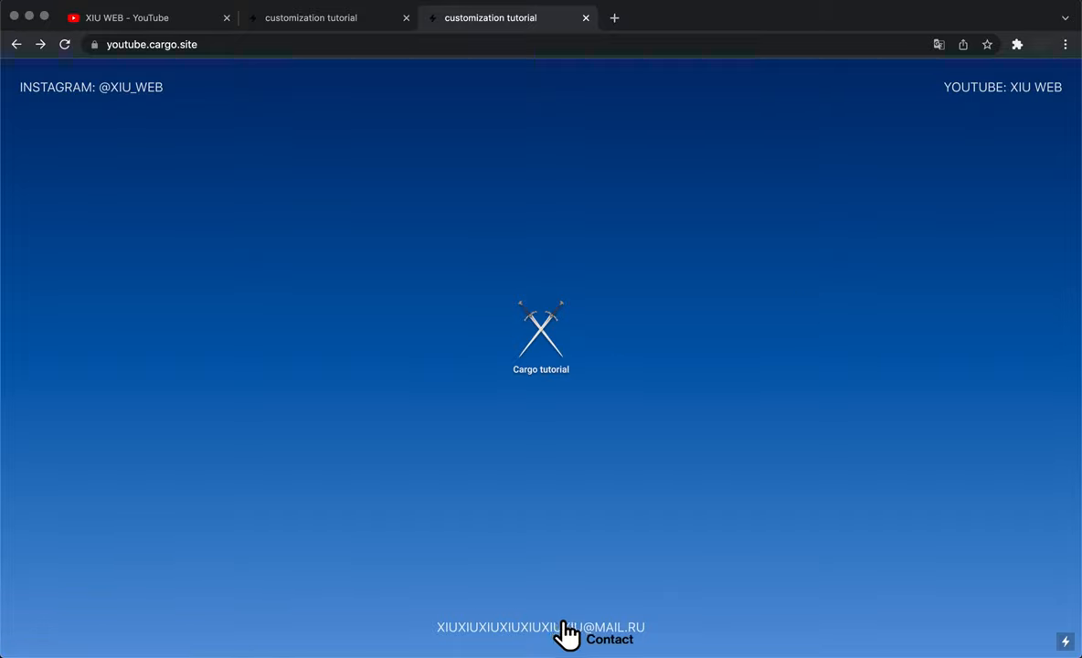
mouse_move(594, 633)
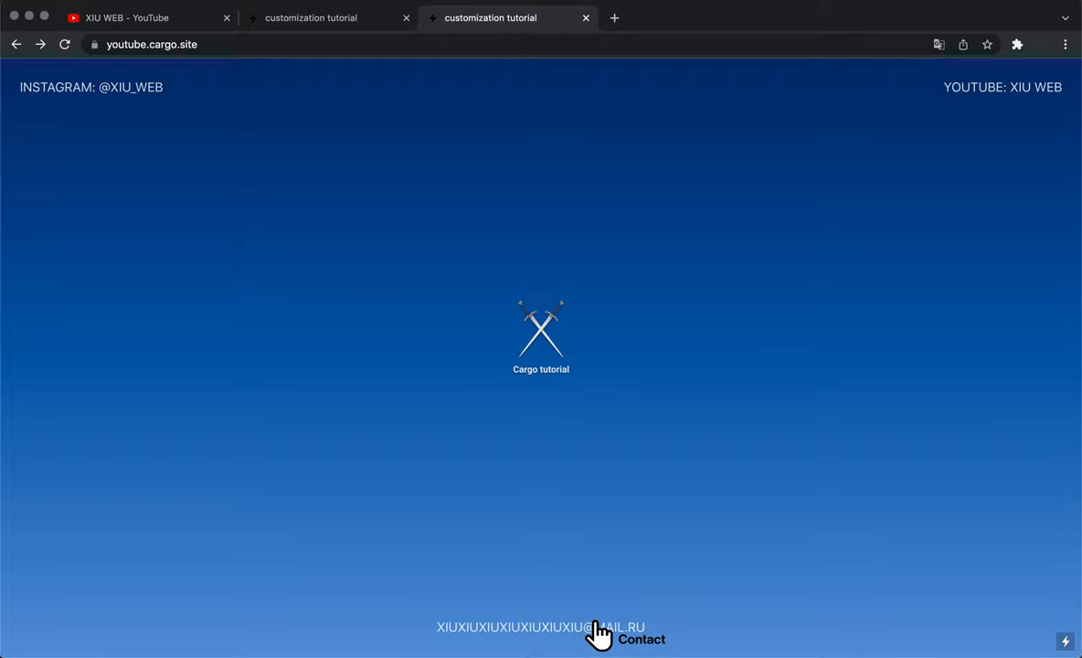
mouse_move(568, 635)
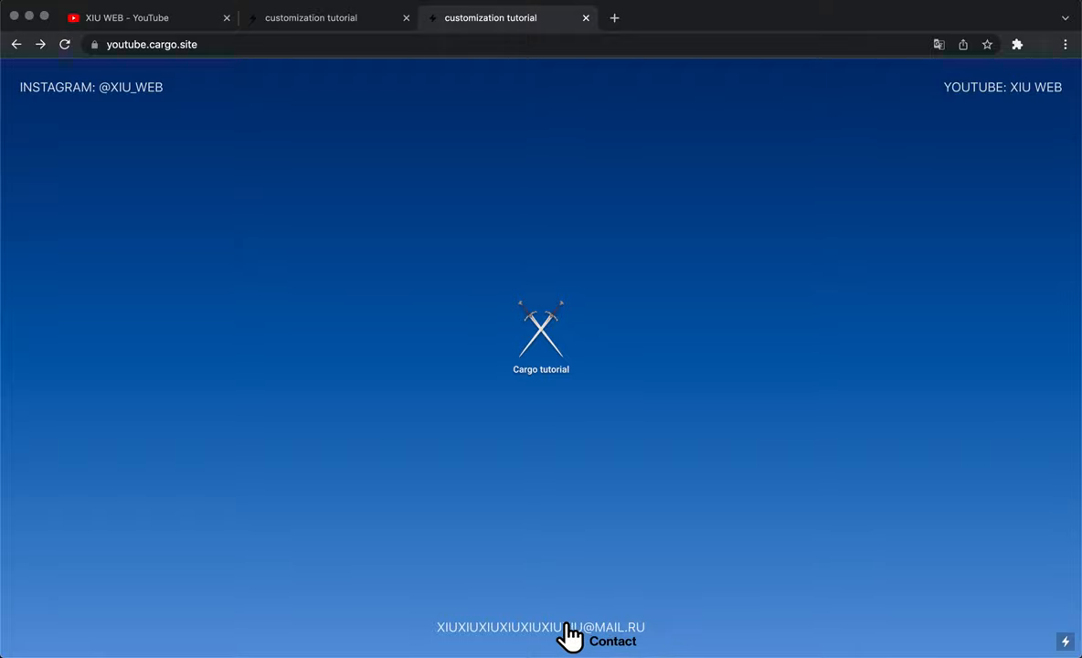
mouse_move(563, 356)
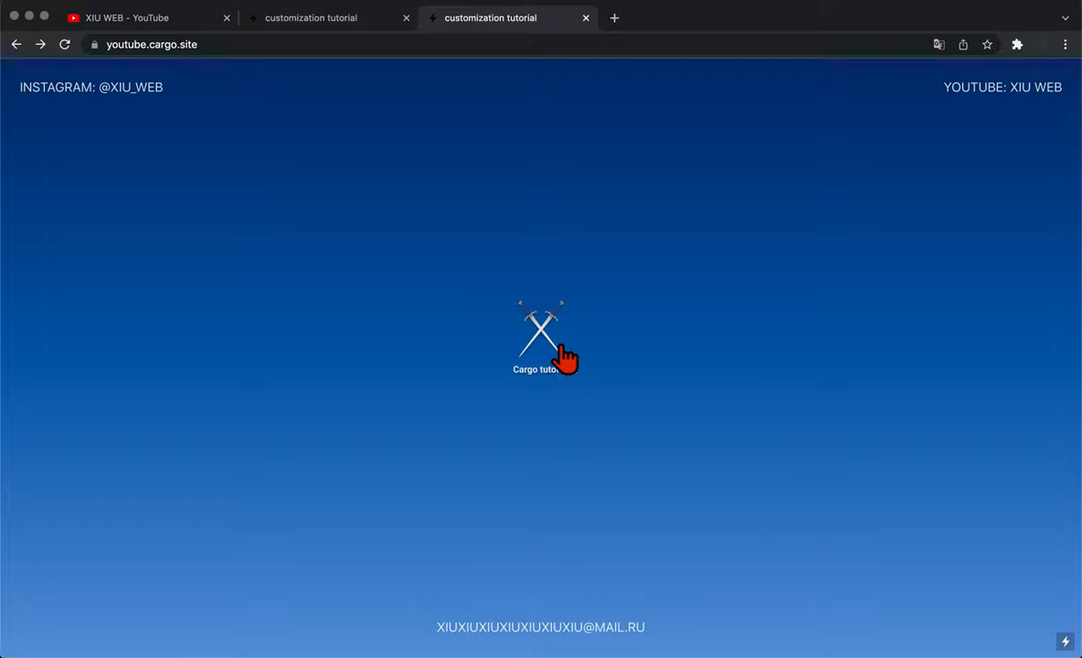
left_click(544, 336)
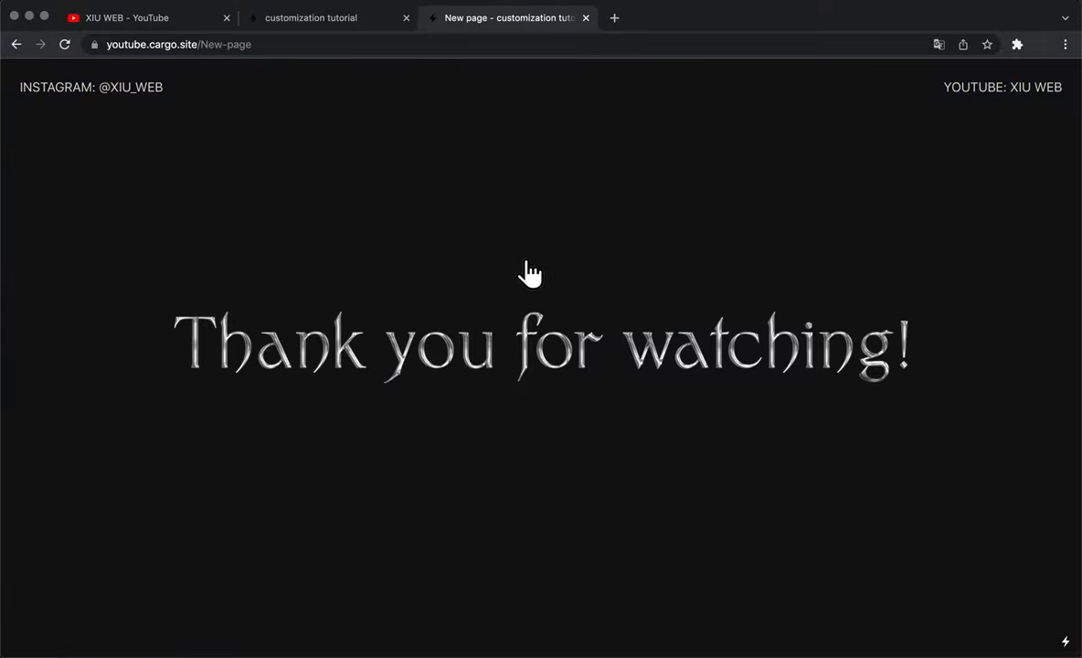
mouse_move(426, 197)
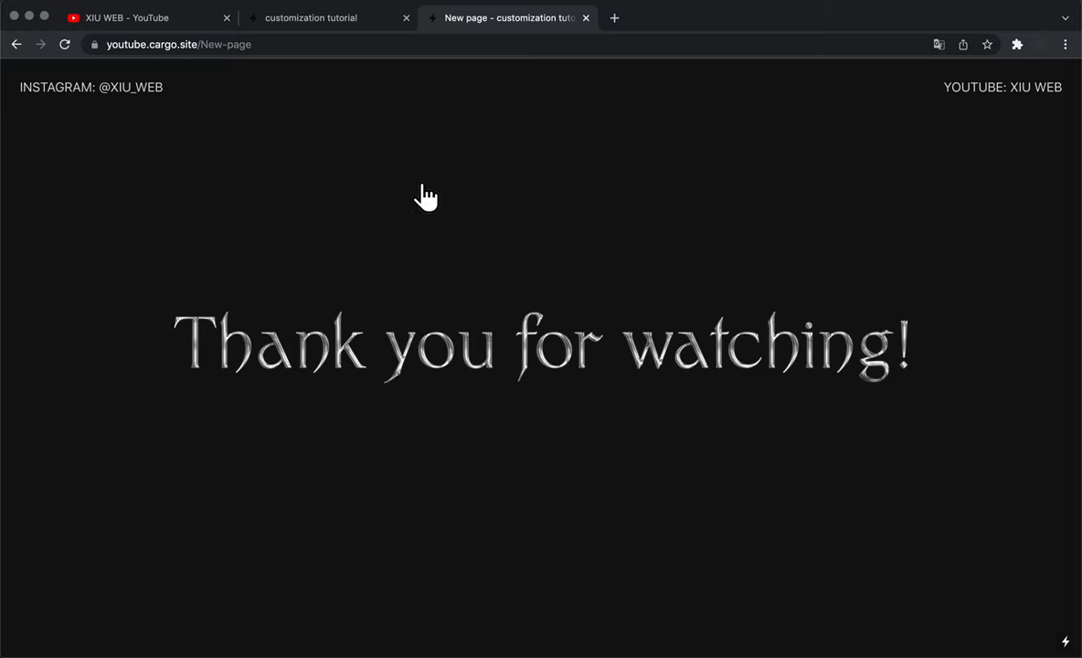
mouse_move(418, 188)
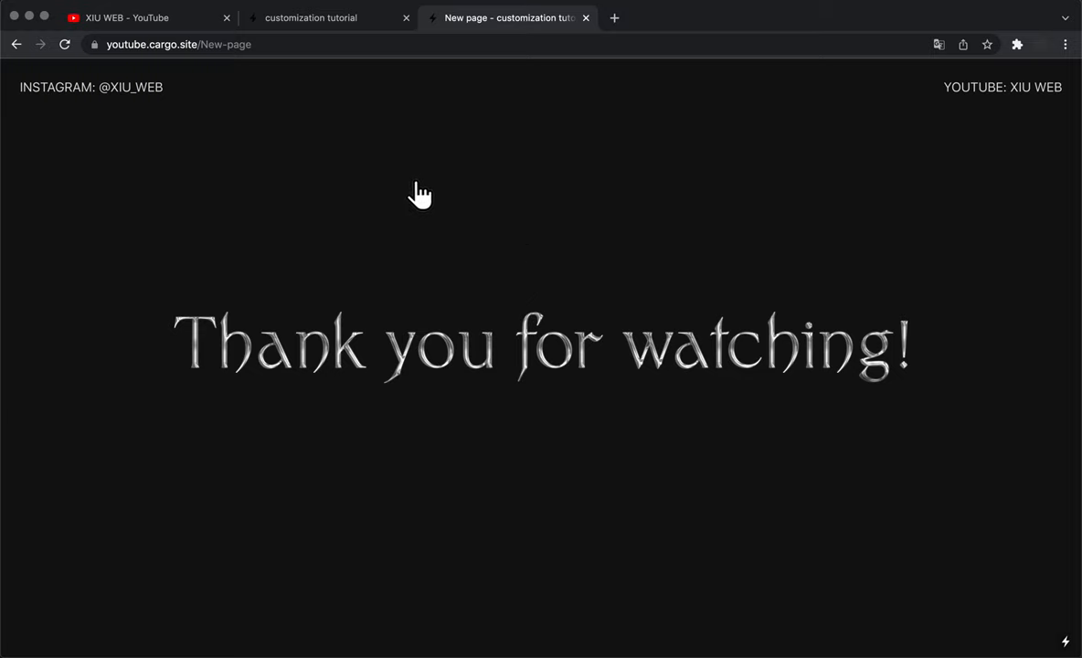